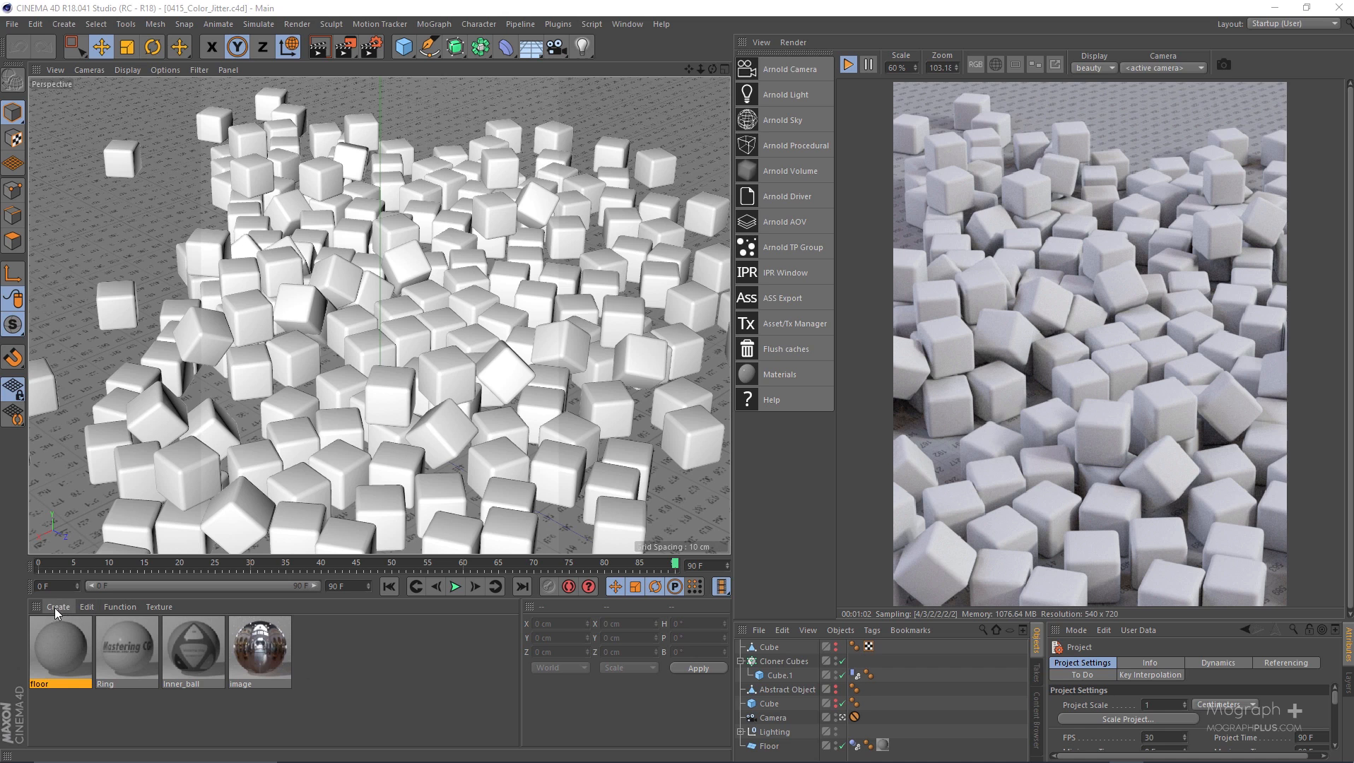
- Create an Arnold Shader Network material and add a color_jitter shader to its graph
left_click(57, 607)
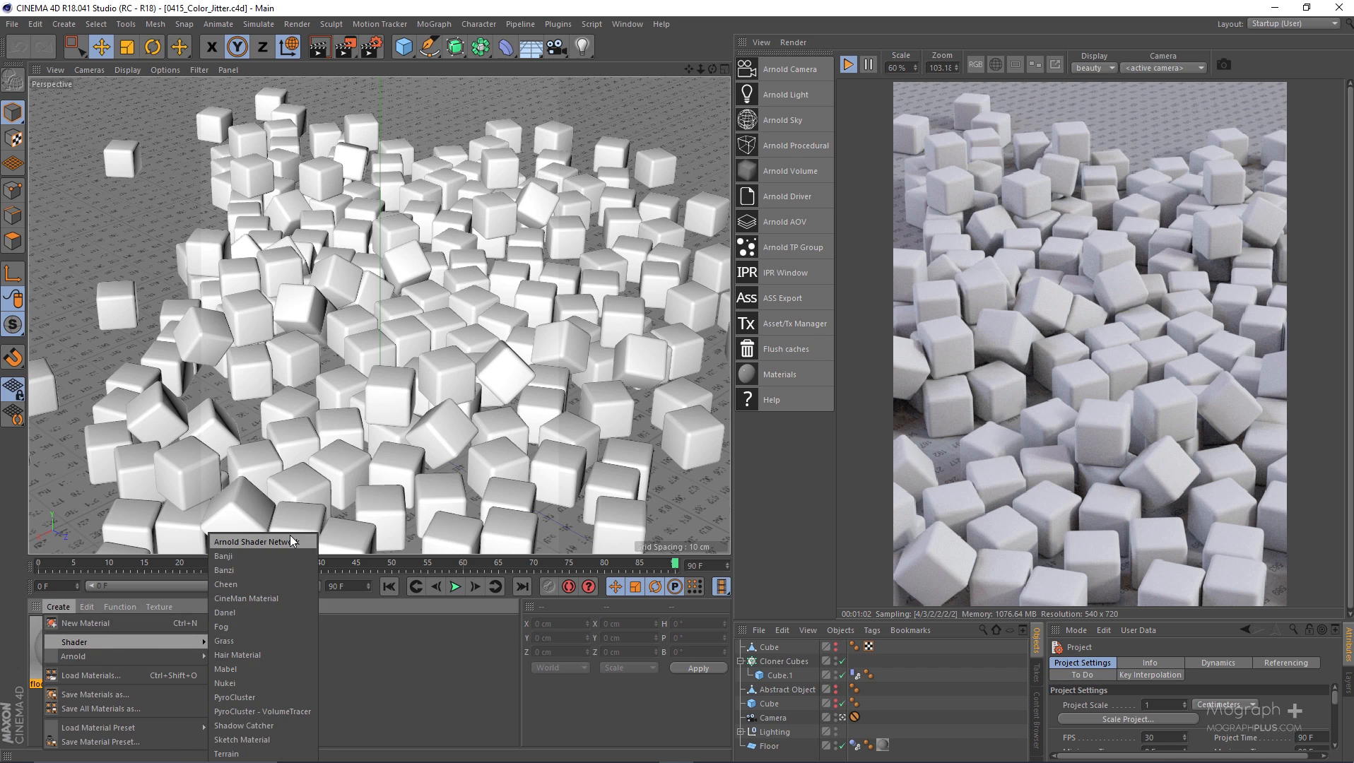
left_click(250, 541)
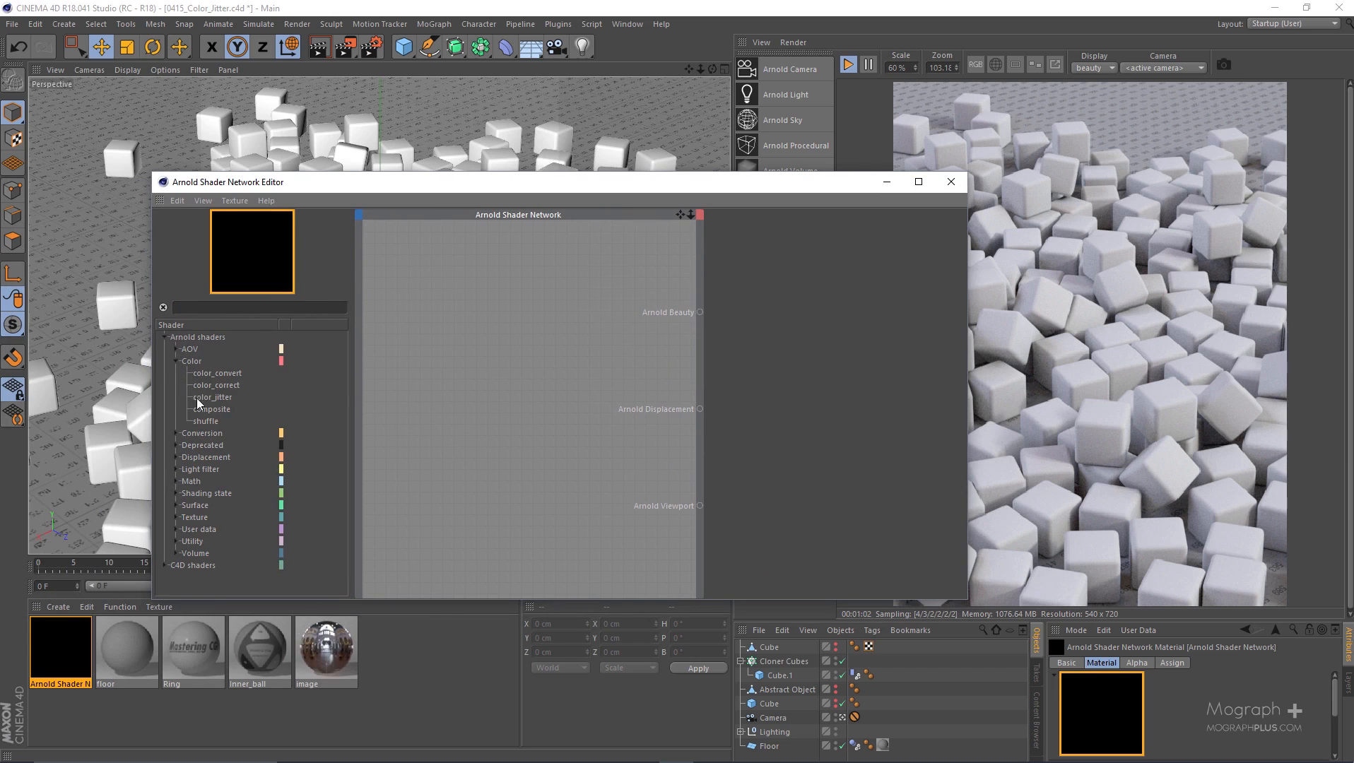
left_click(212, 397)
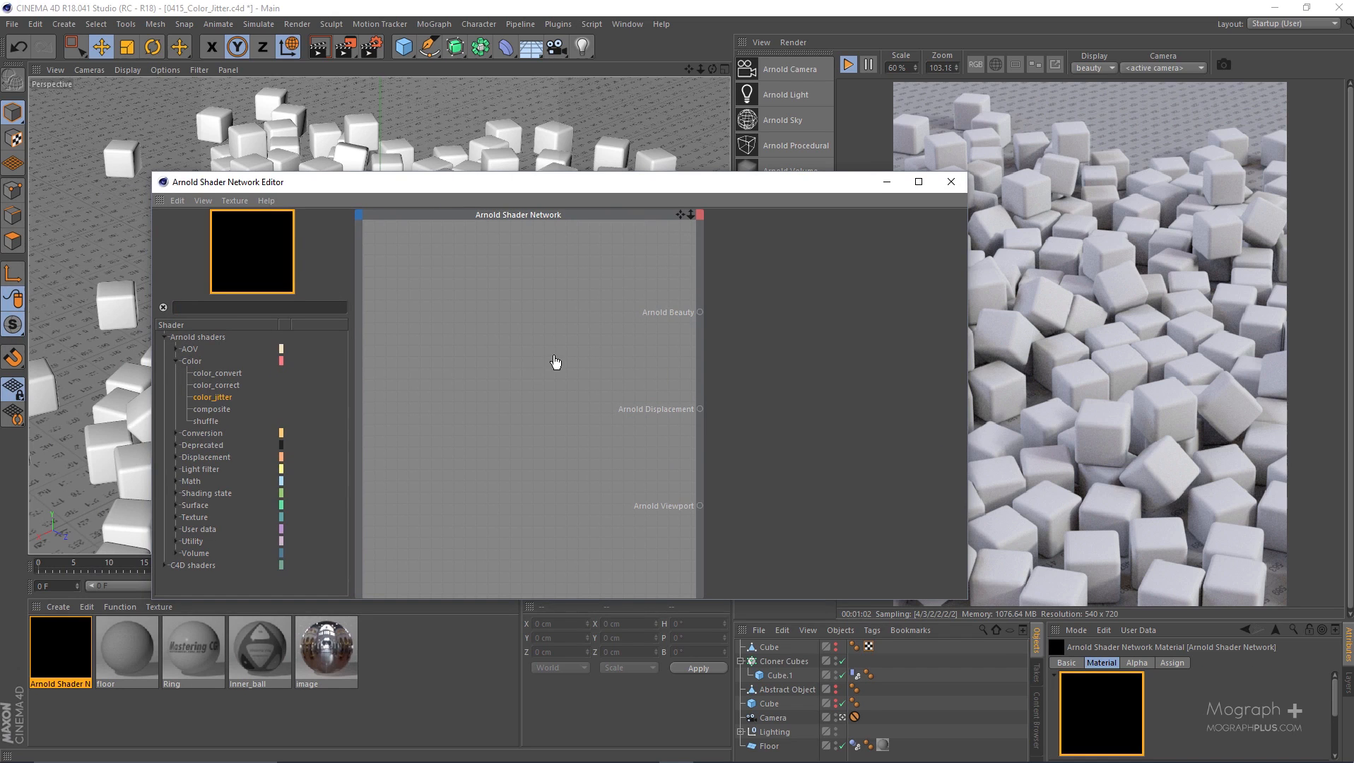
mouse_move(510, 347)
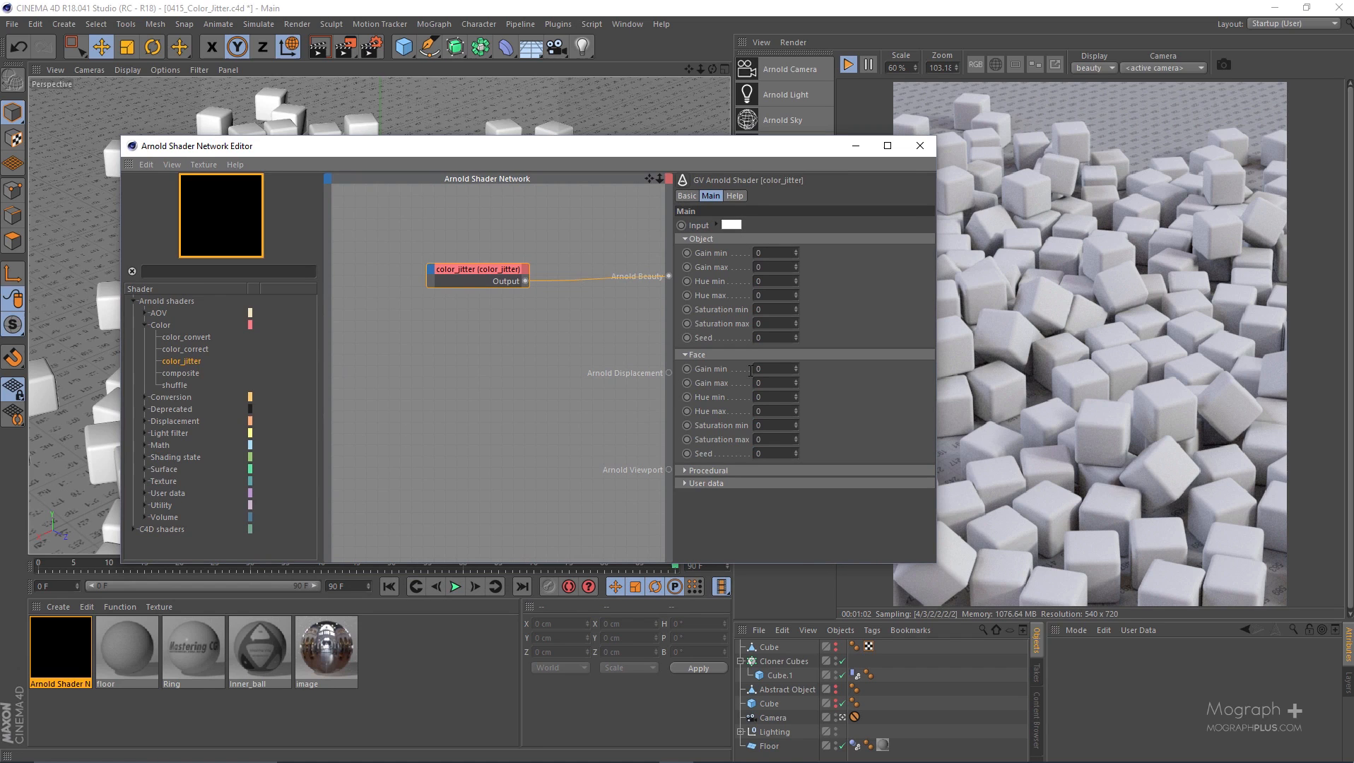
mouse_move(711, 497)
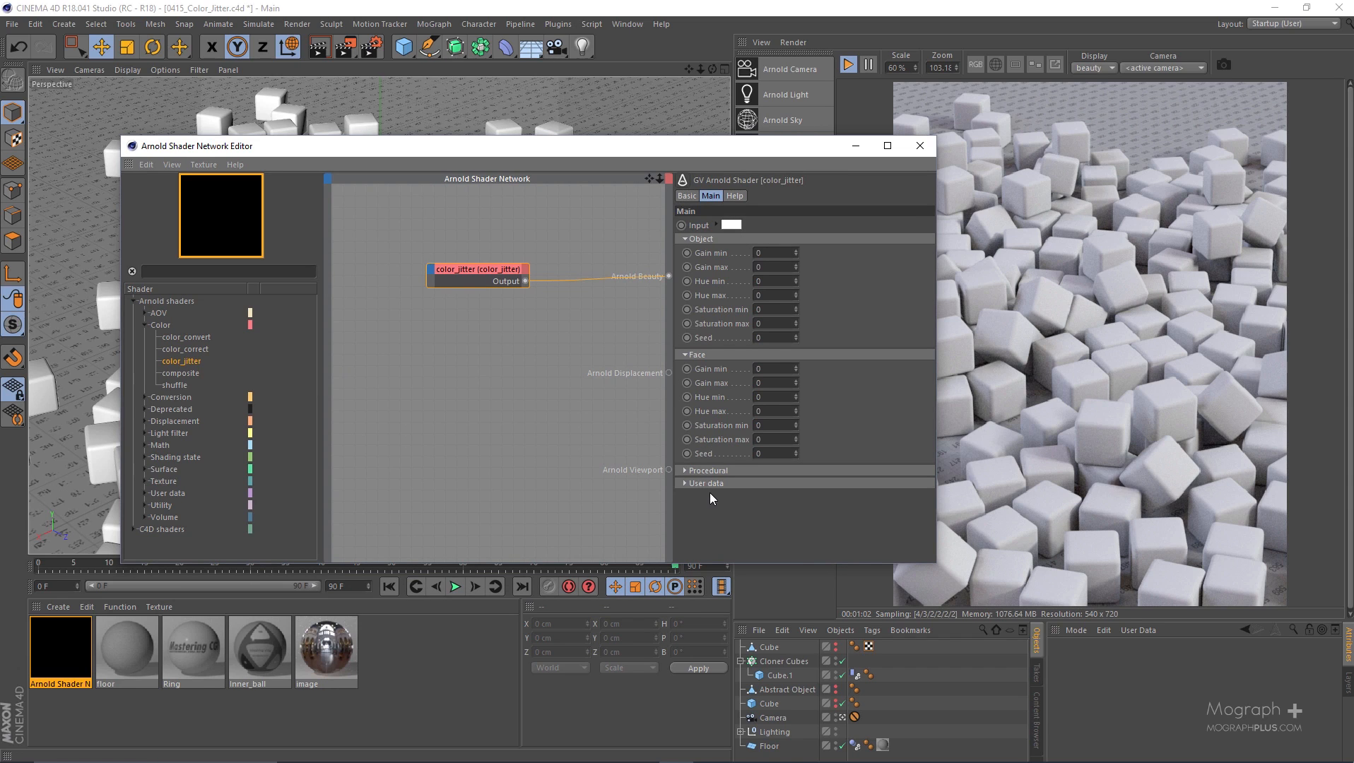
mouse_move(750, 320)
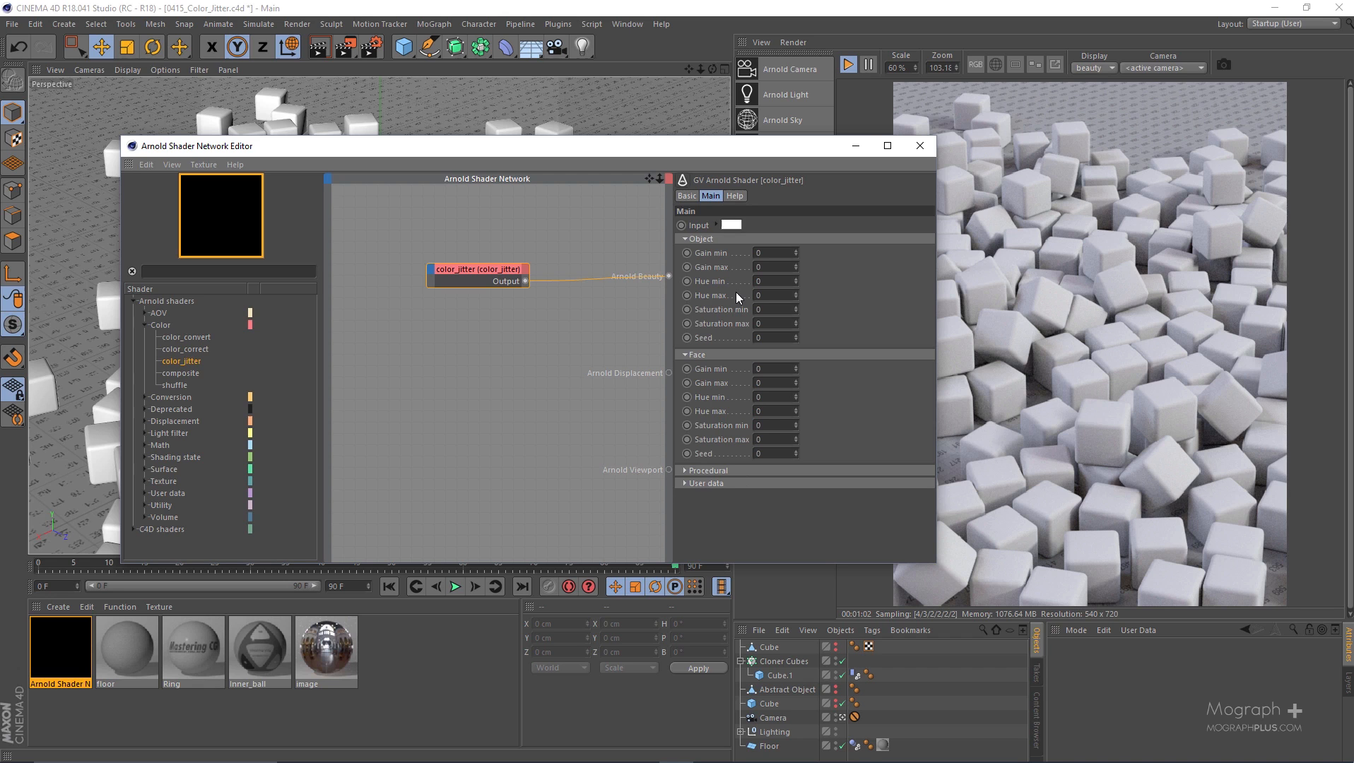
mouse_move(725, 213)
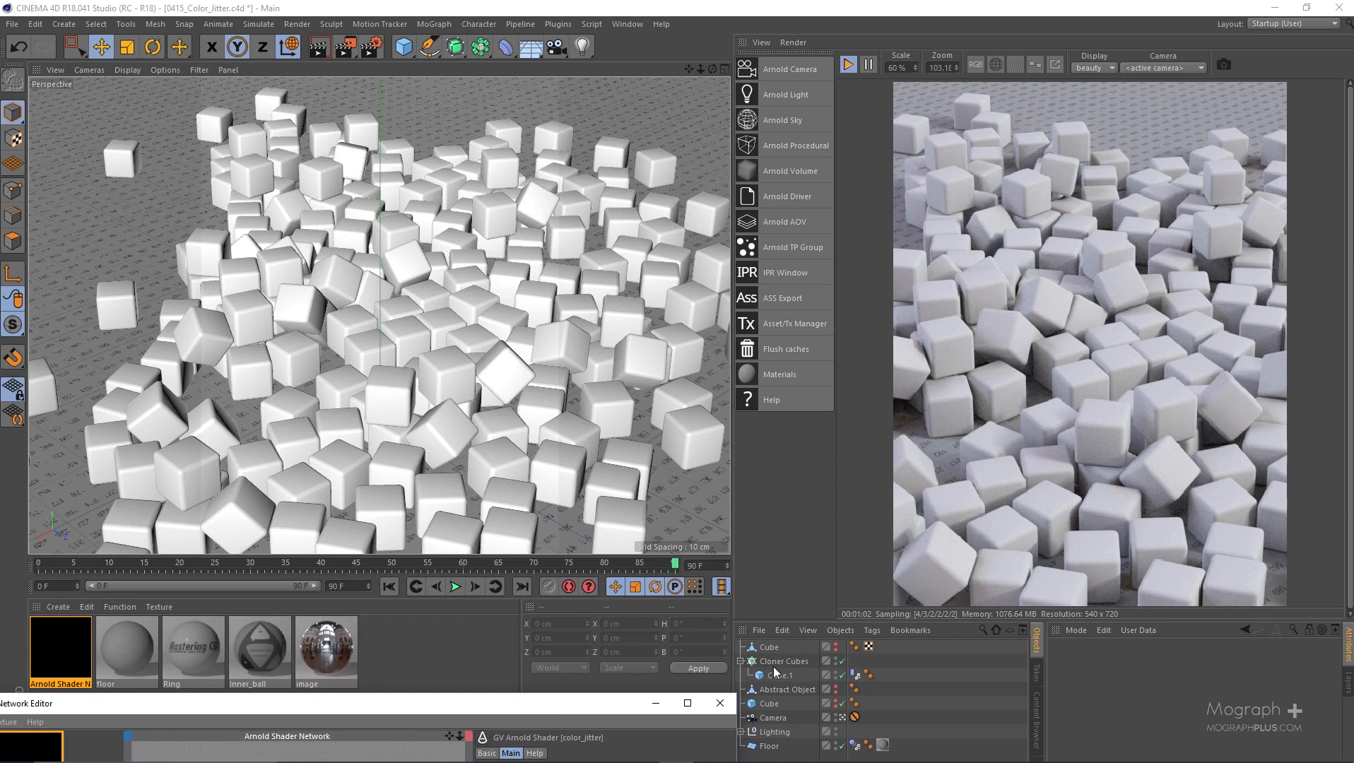
- Assign the shader network material to the Cloner Cubes object
left_click(784, 661)
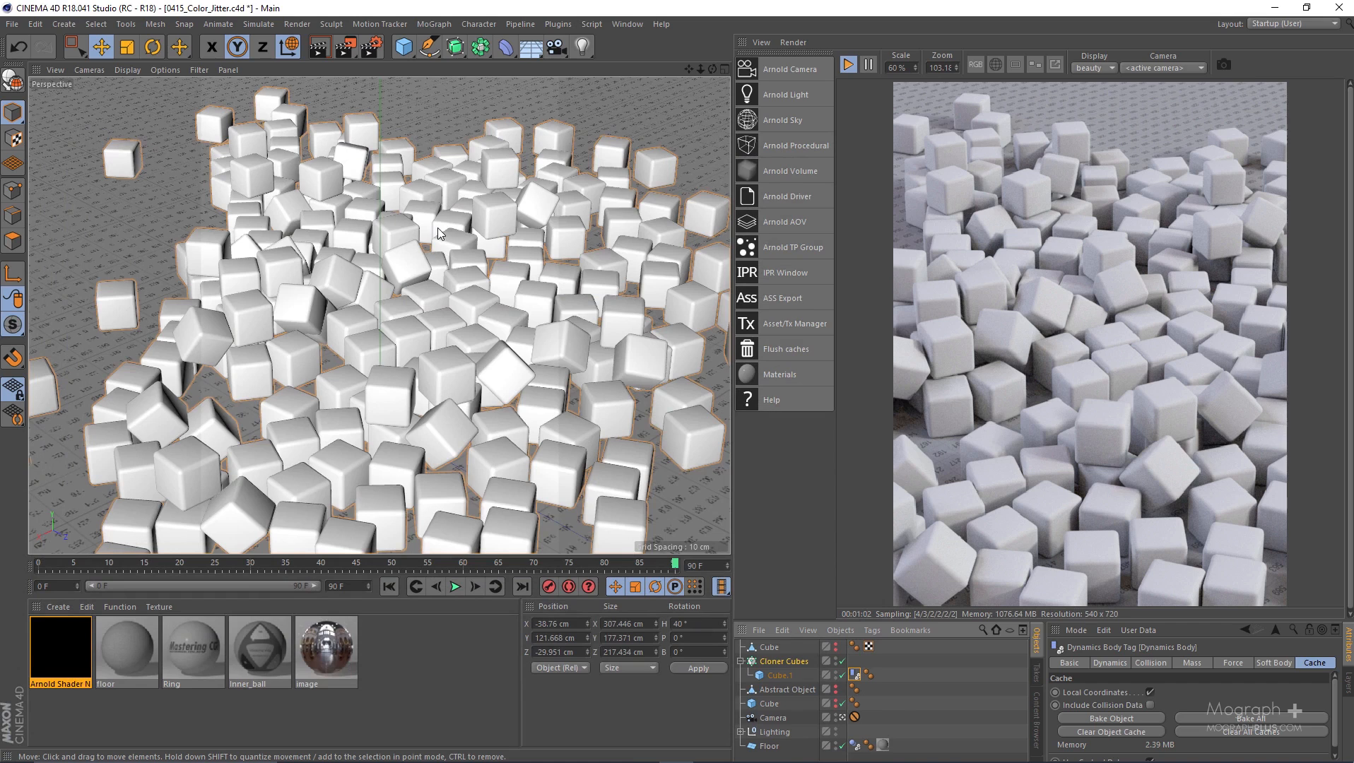
mouse_move(1077, 304)
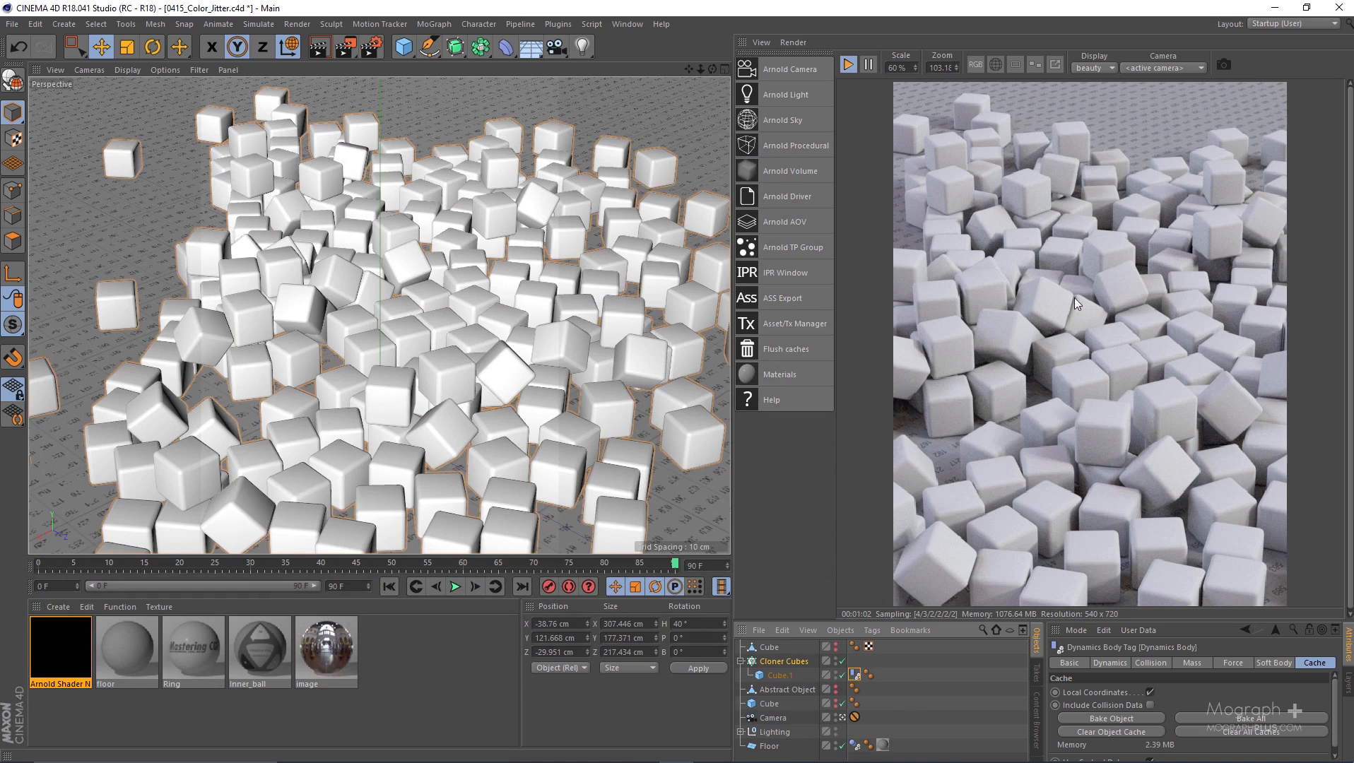
mouse_move(326, 279)
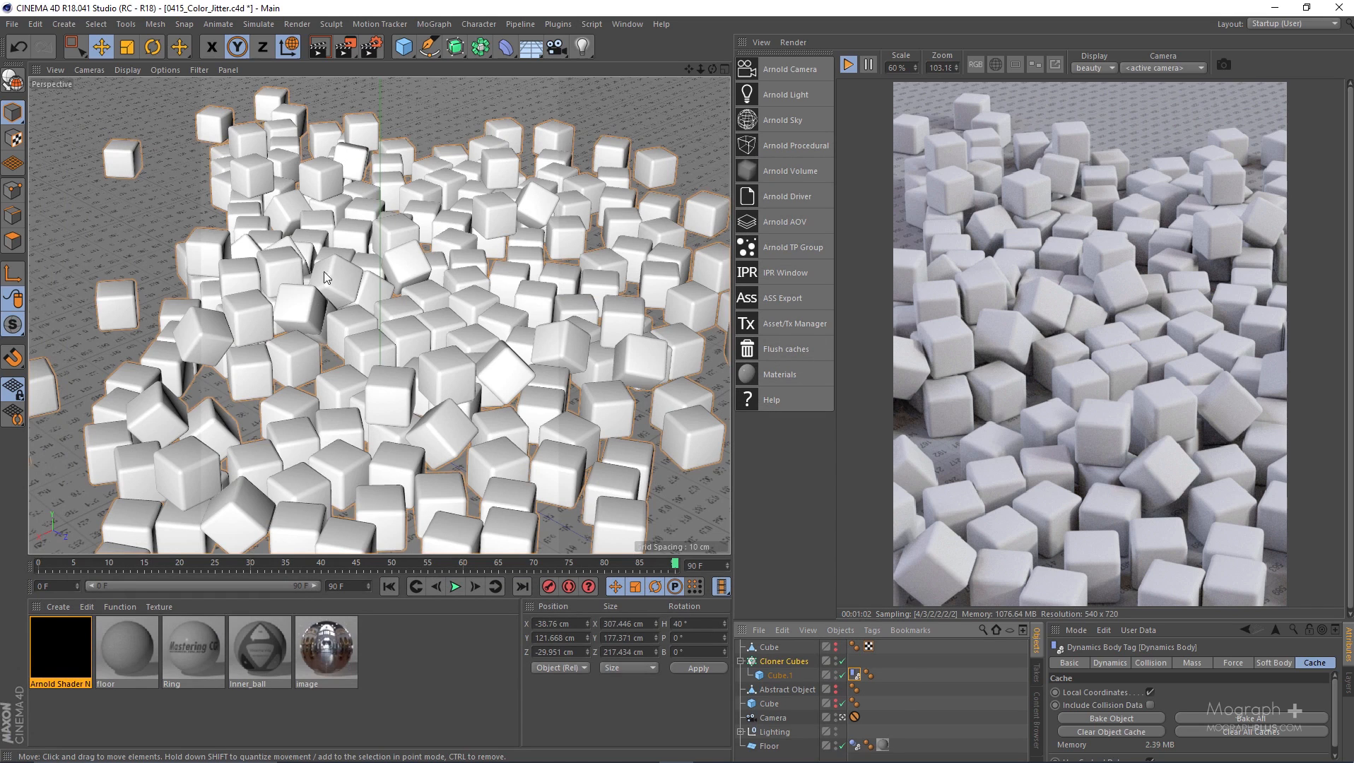
mouse_move(619, 435)
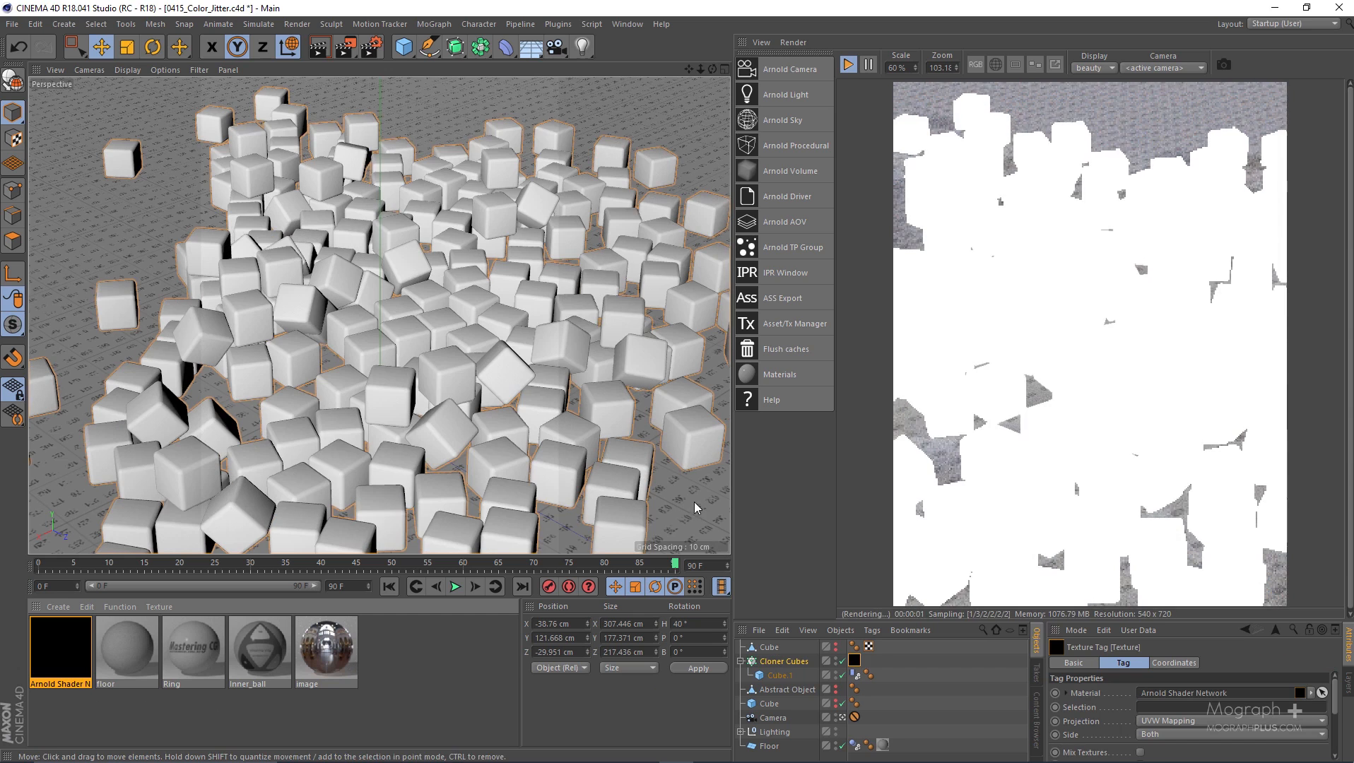
- Add a standard_surface as the beauty output and wire color_jitter into its Base Color
double_click(60, 649)
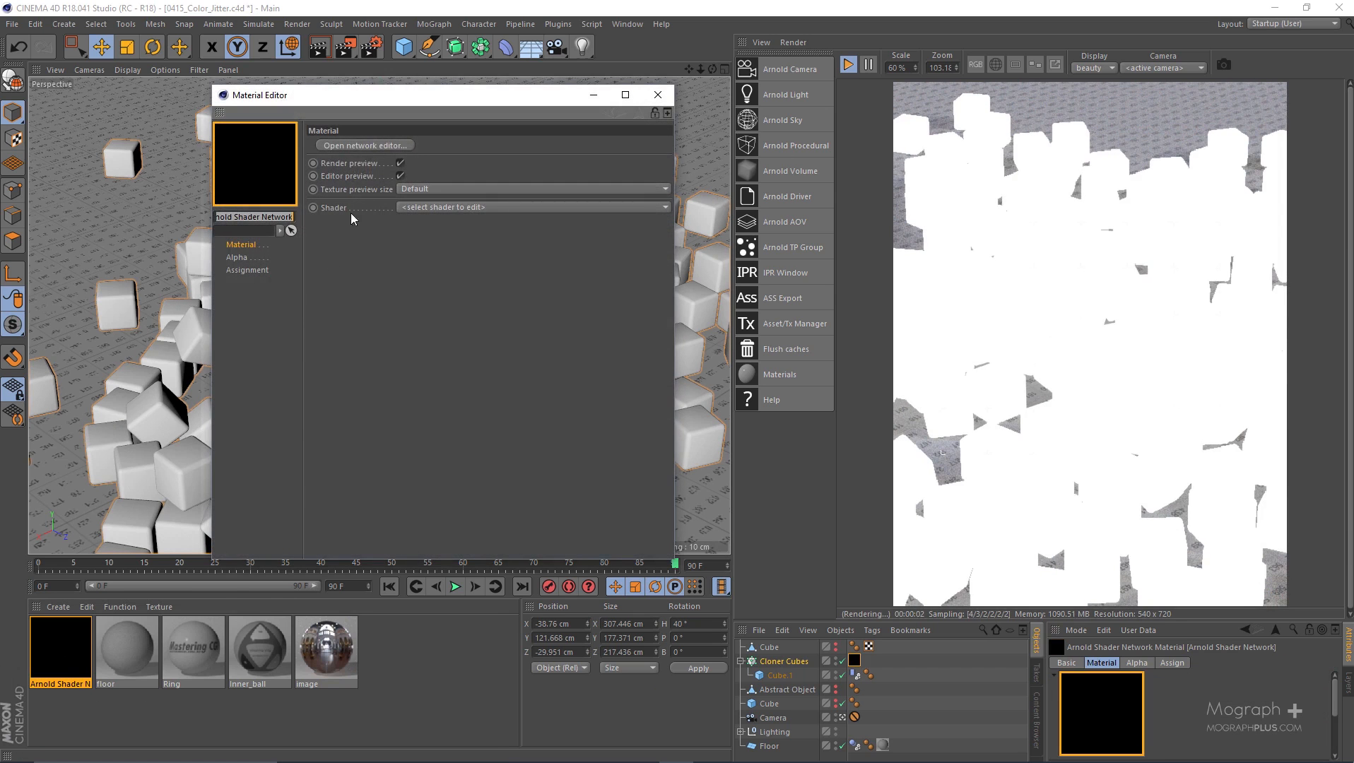
left_click(364, 146)
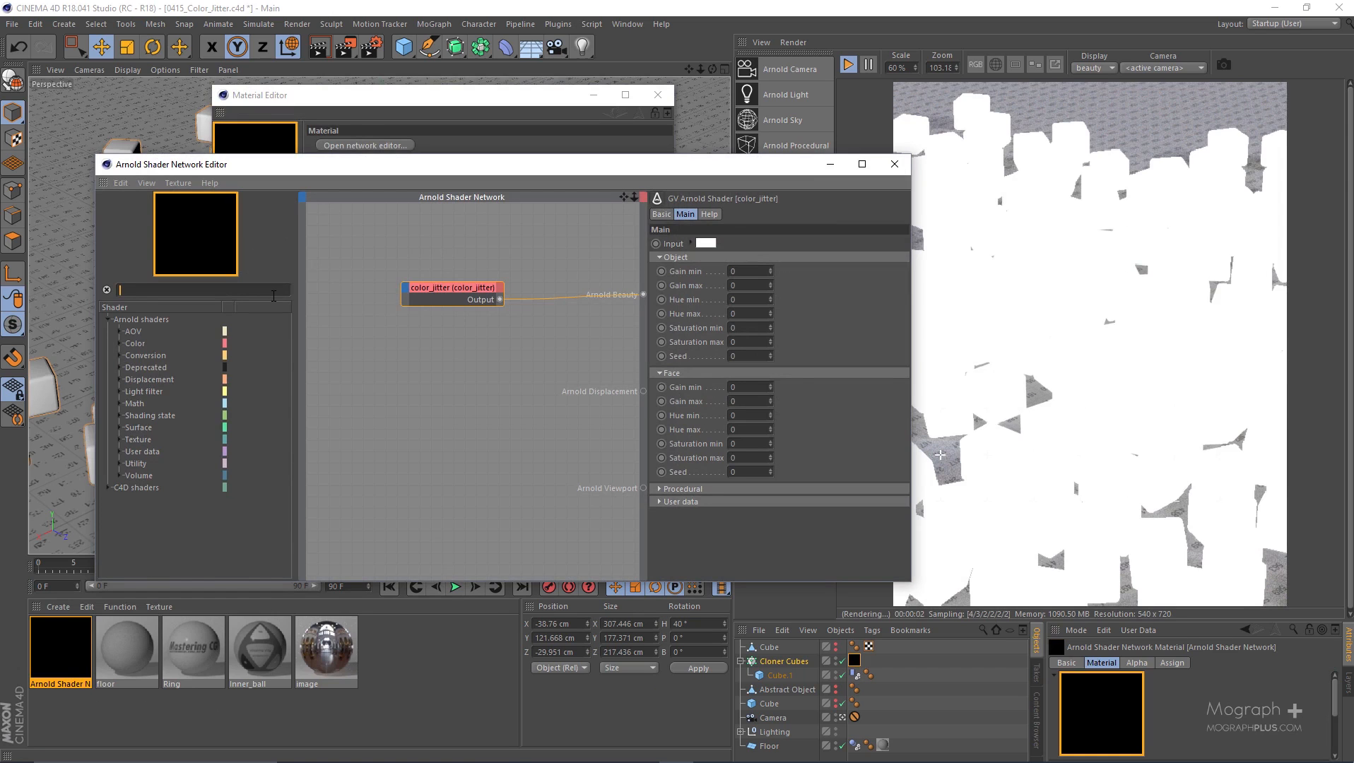
type("sta")
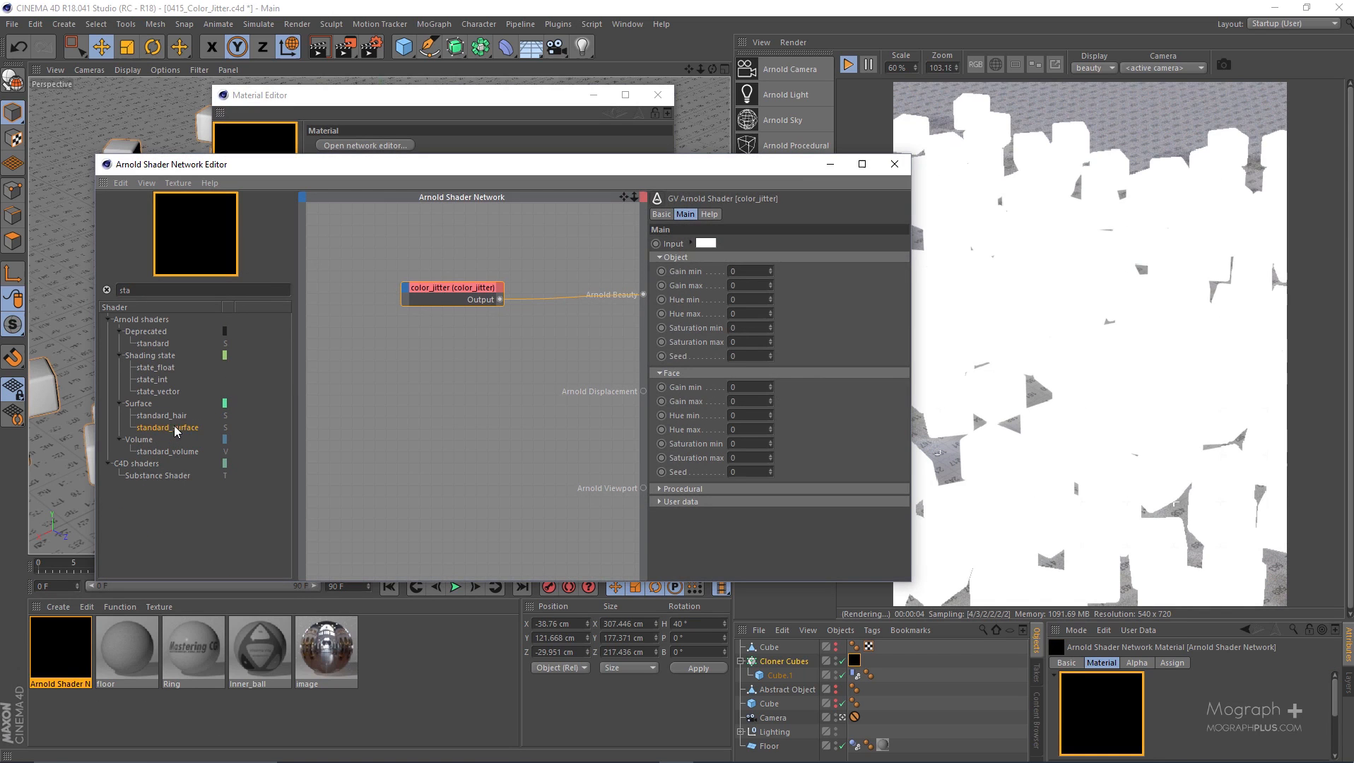
double_click(166, 426)
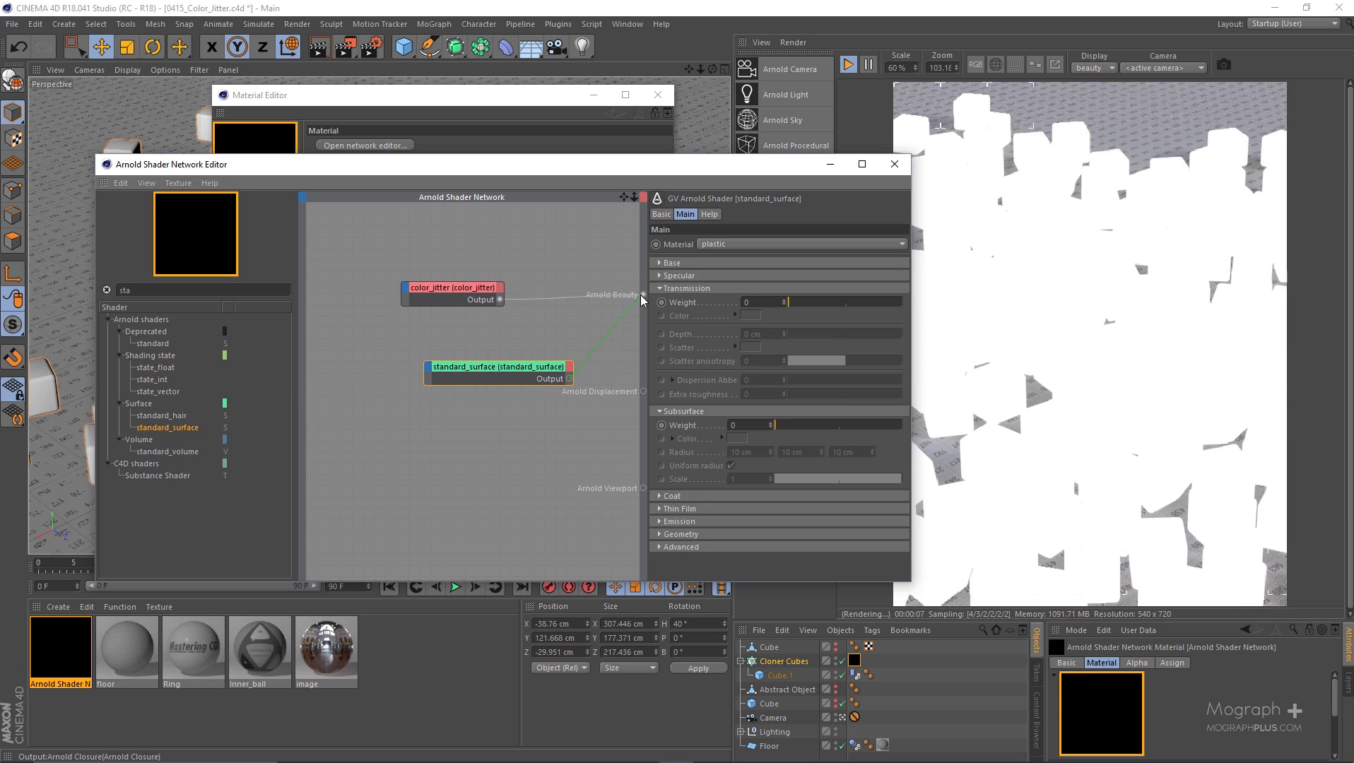
left_click(454, 287)
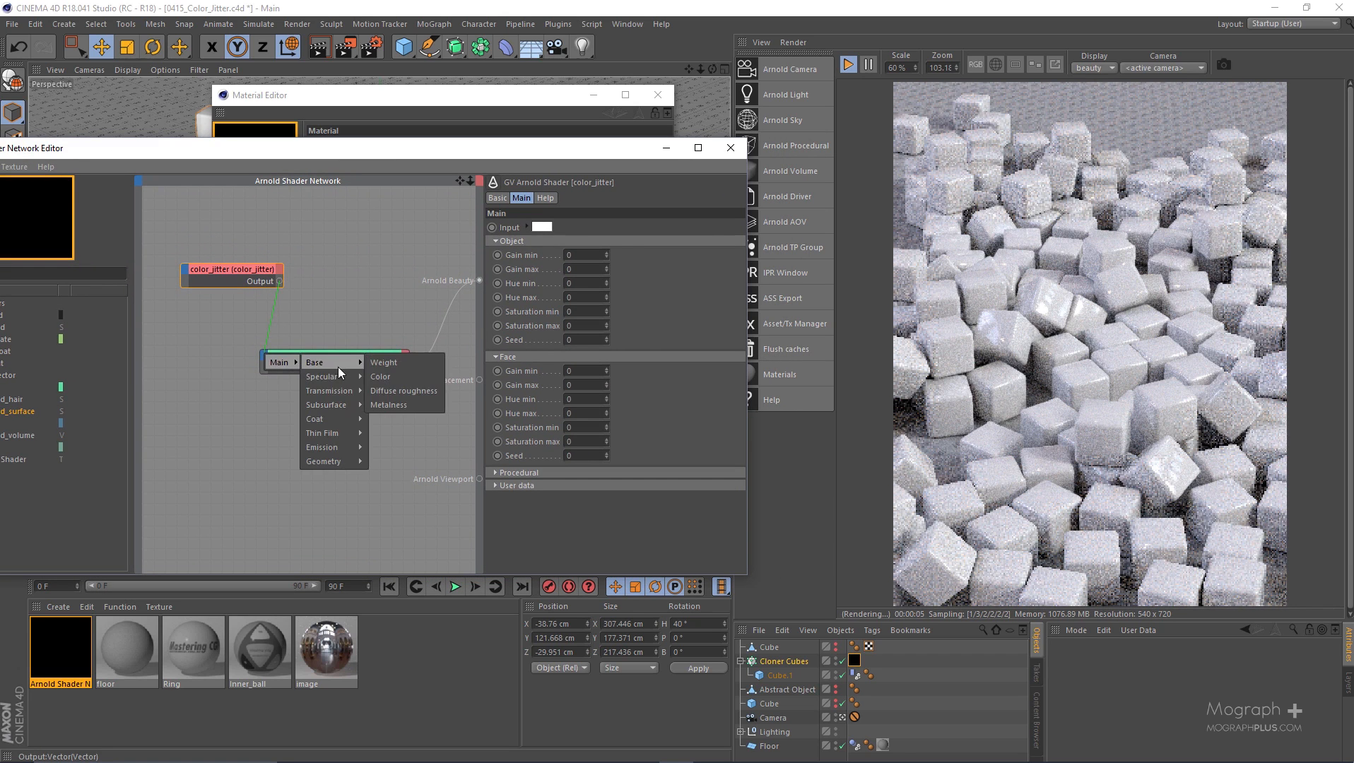
left_click(380, 376)
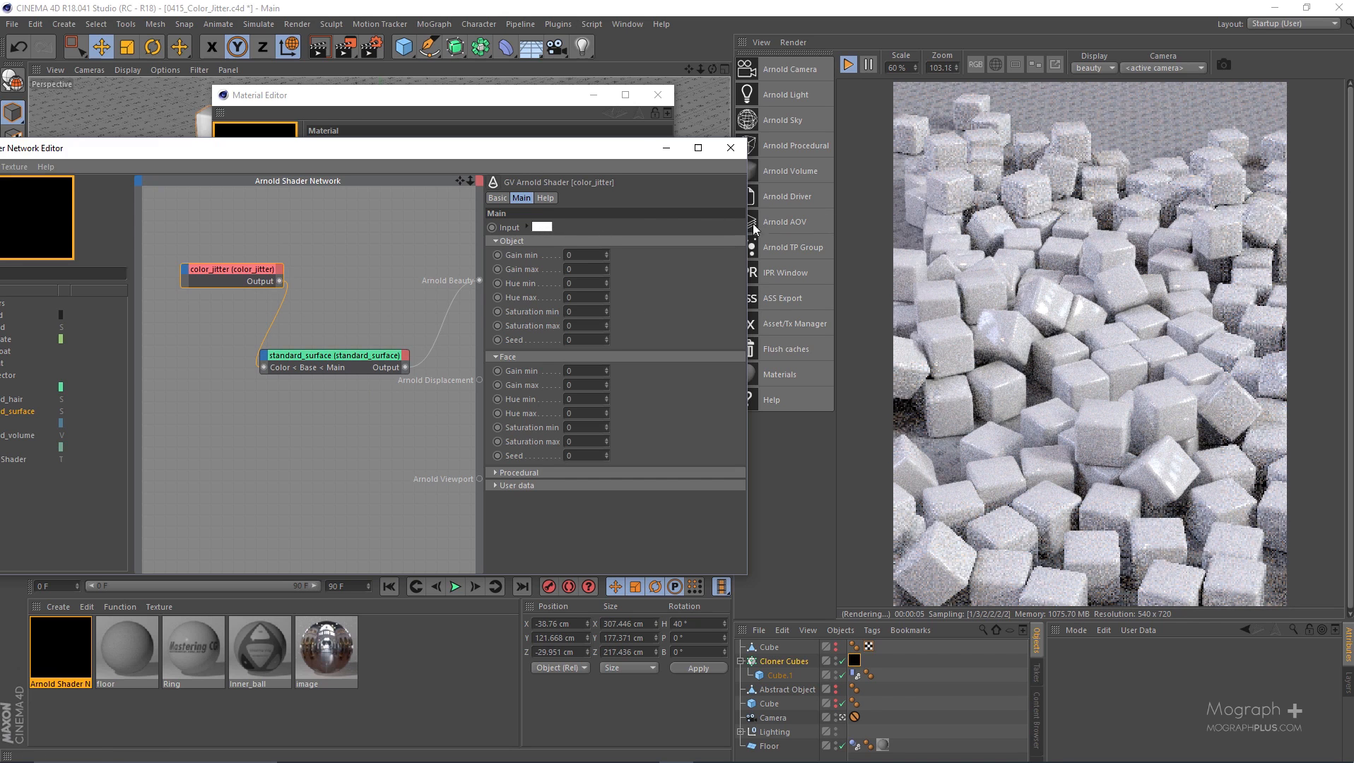
- Change the color_jitter input colour from magenta to cyan in the Color Picker
left_click(542, 226)
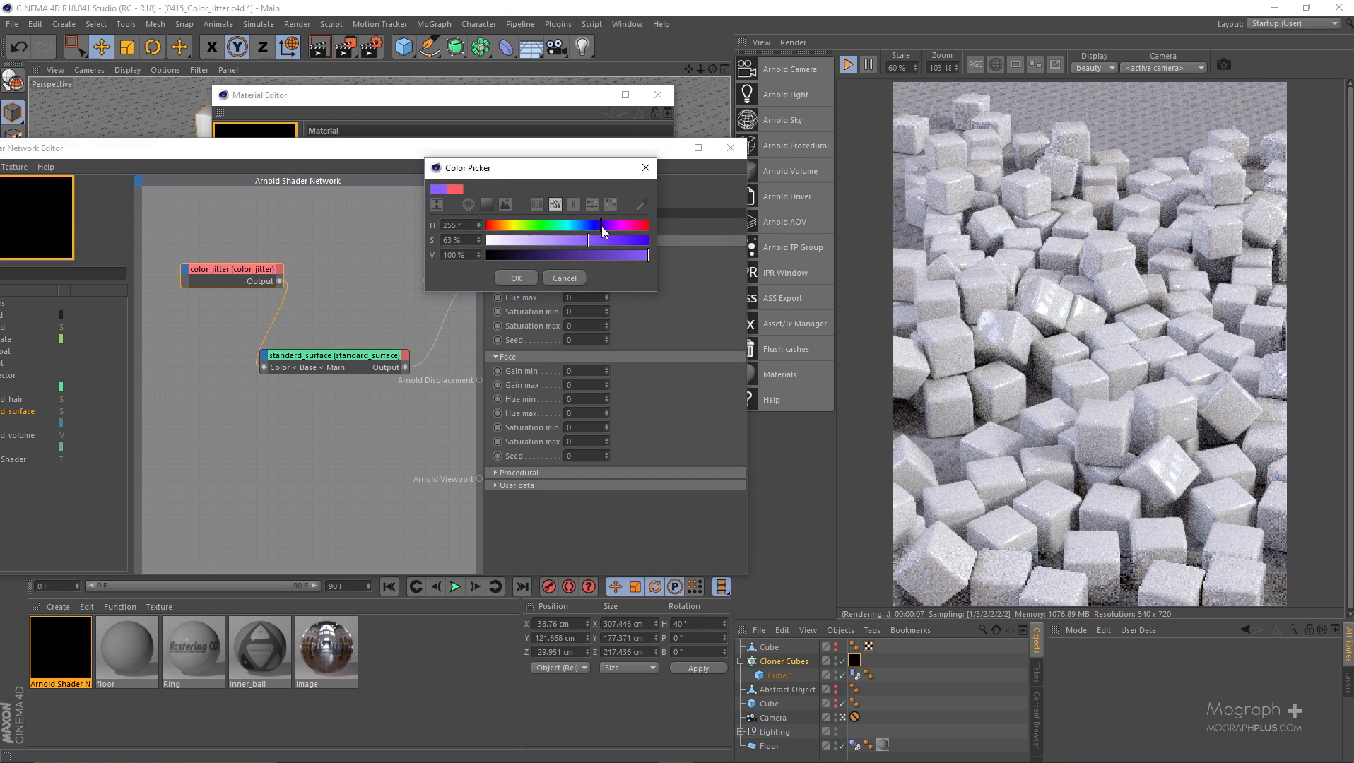
left_click(515, 277)
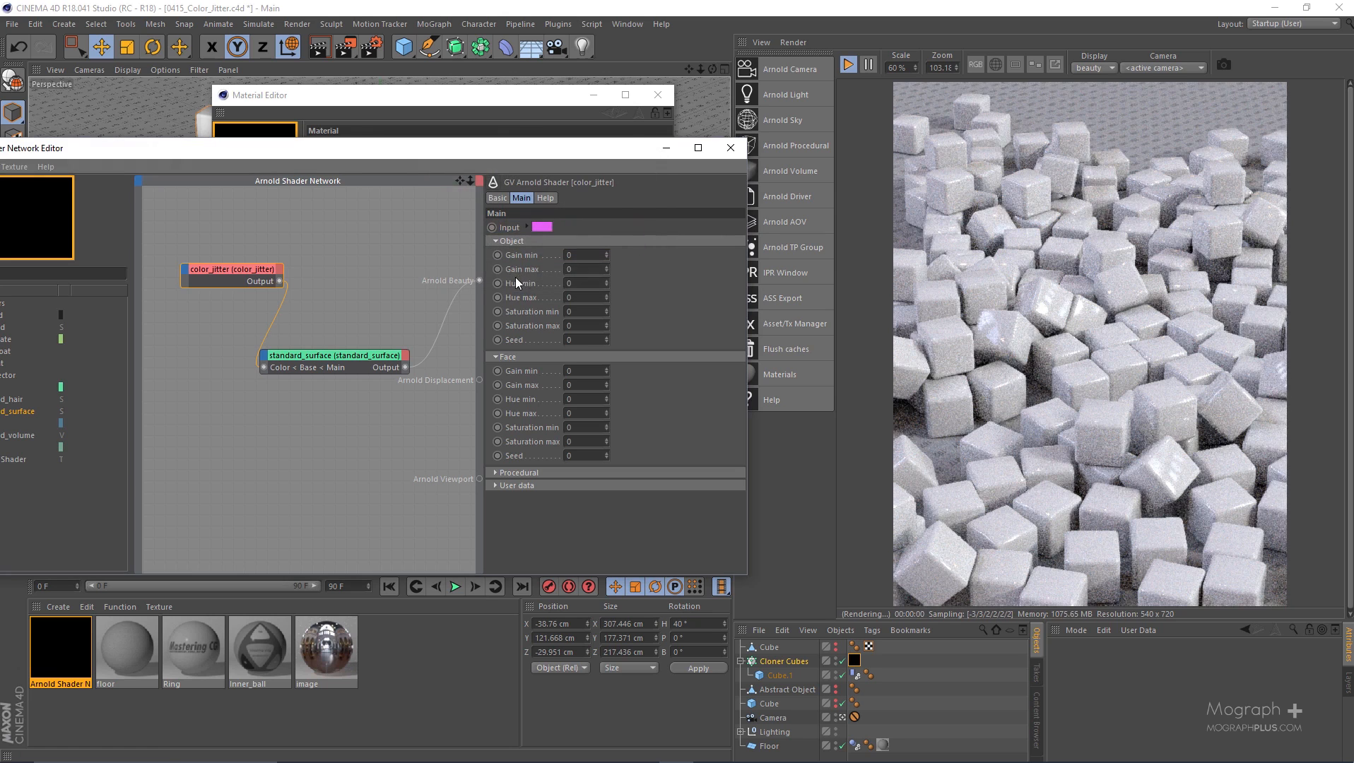
left_click(332, 354)
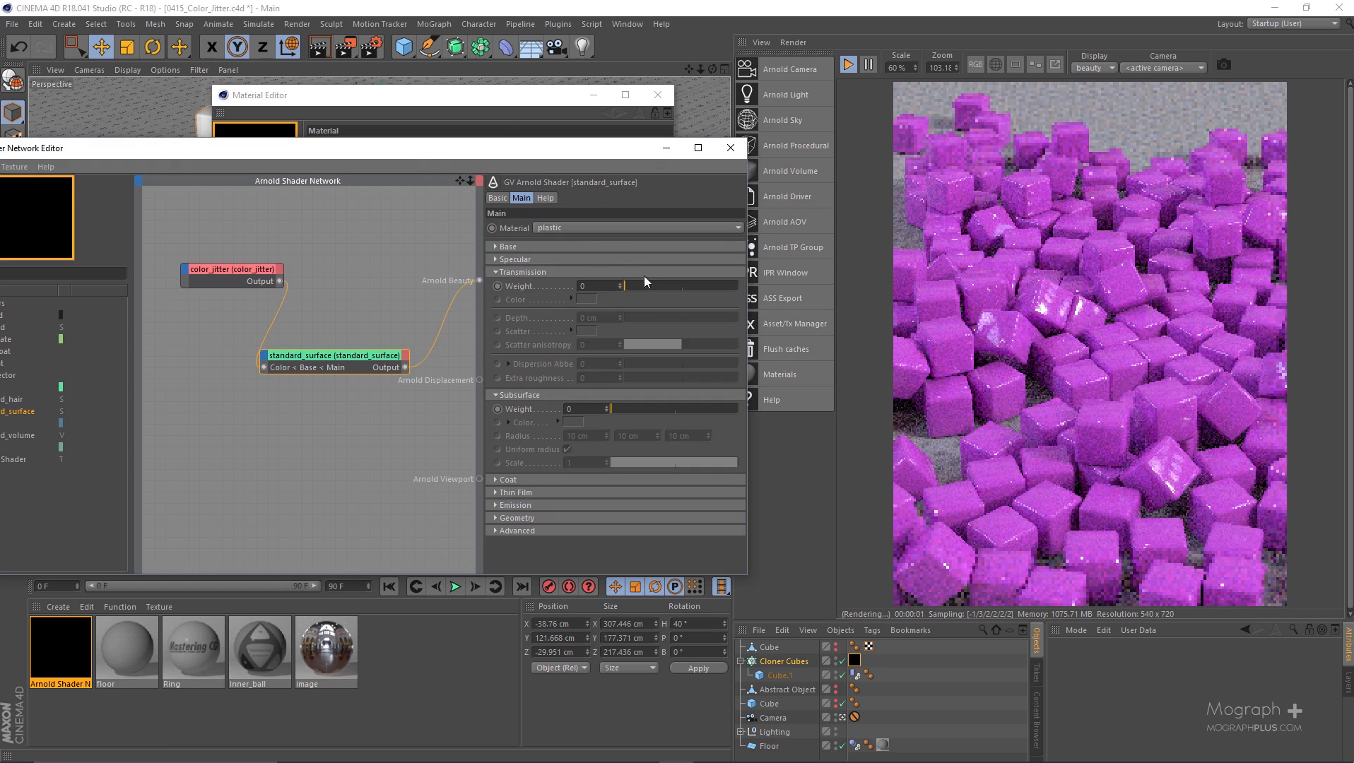
left_click(509, 246)
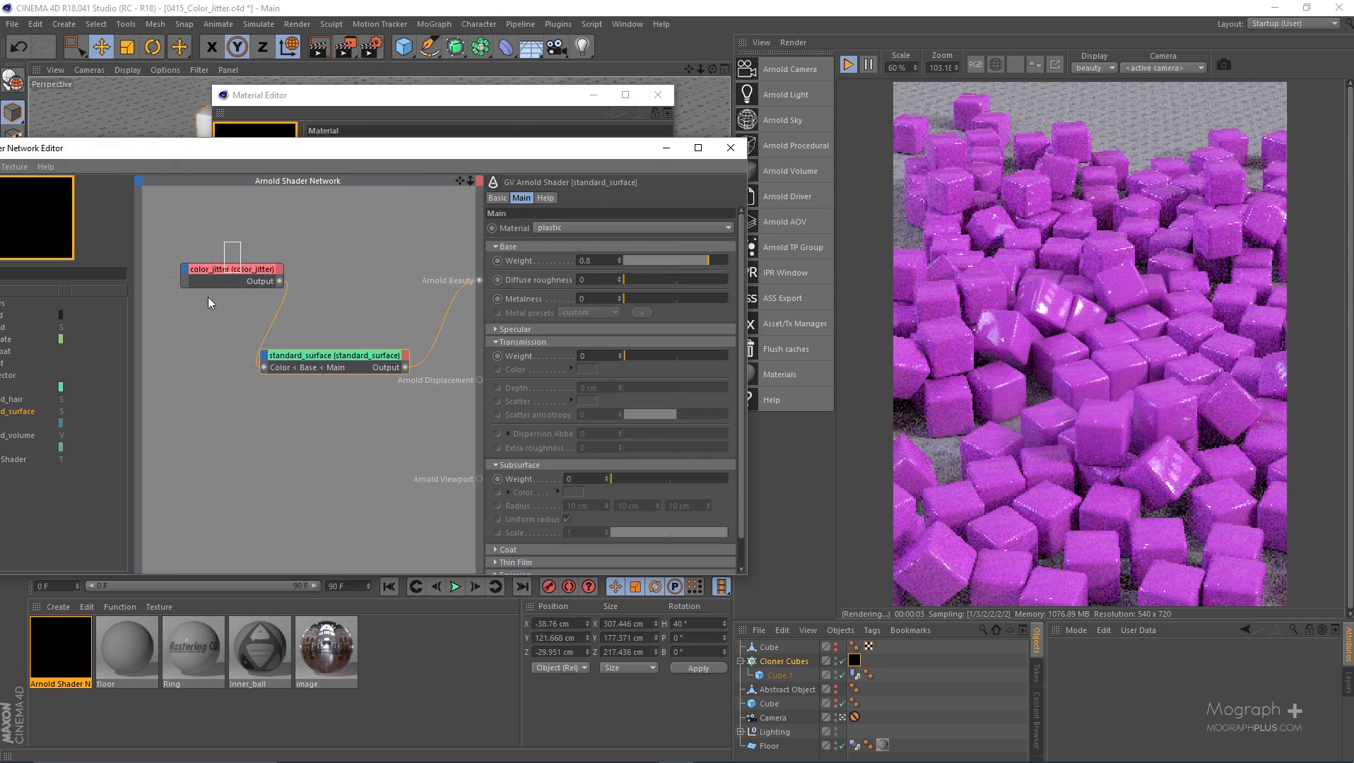
left_click(232, 268)
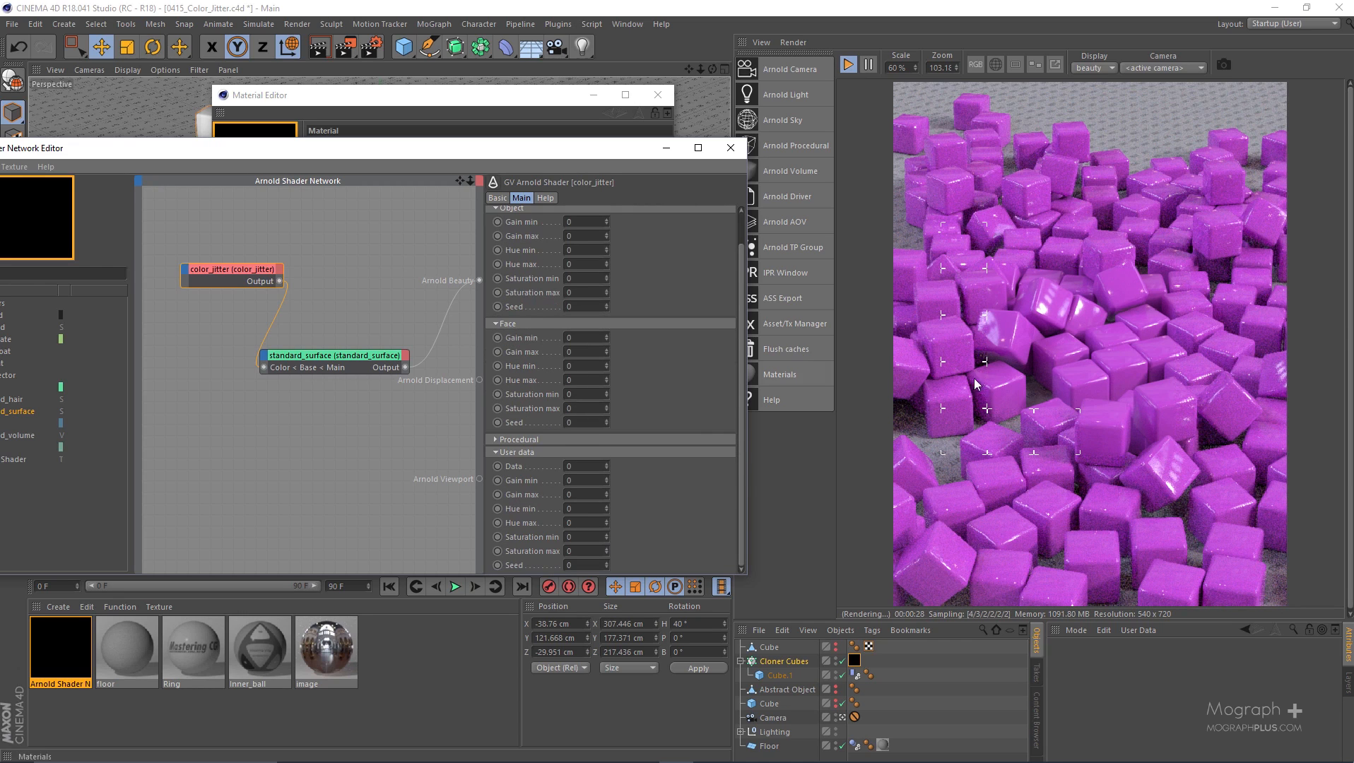
mouse_move(998, 225)
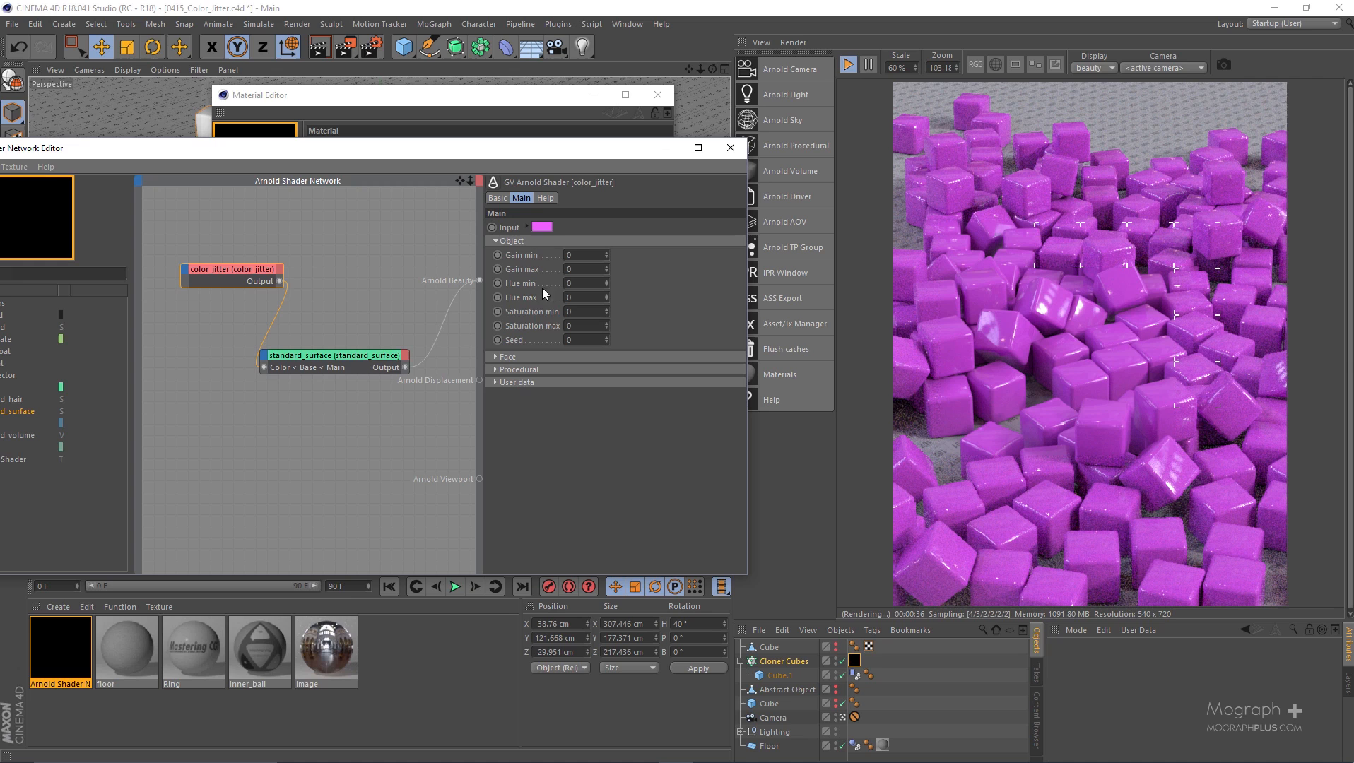
mouse_move(515, 249)
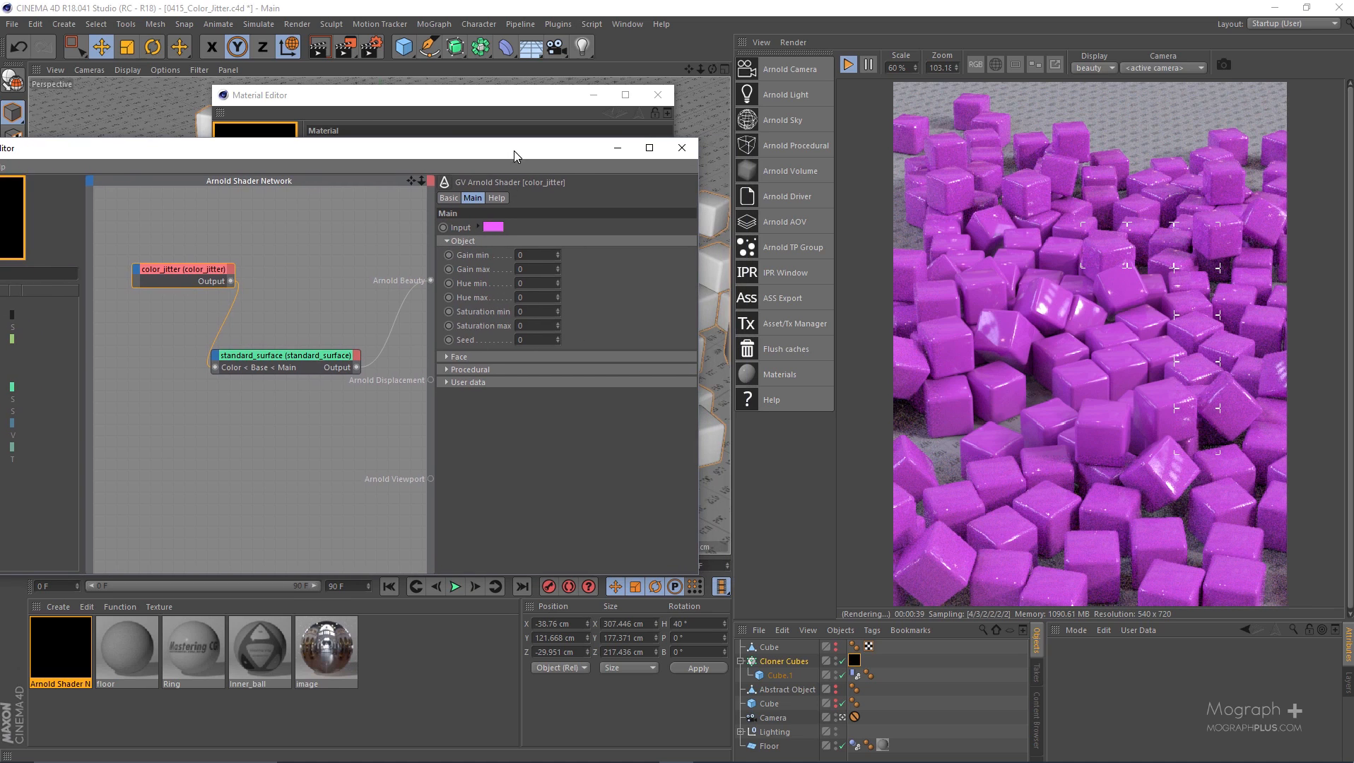
left_click_drag(184, 269, 155, 260)
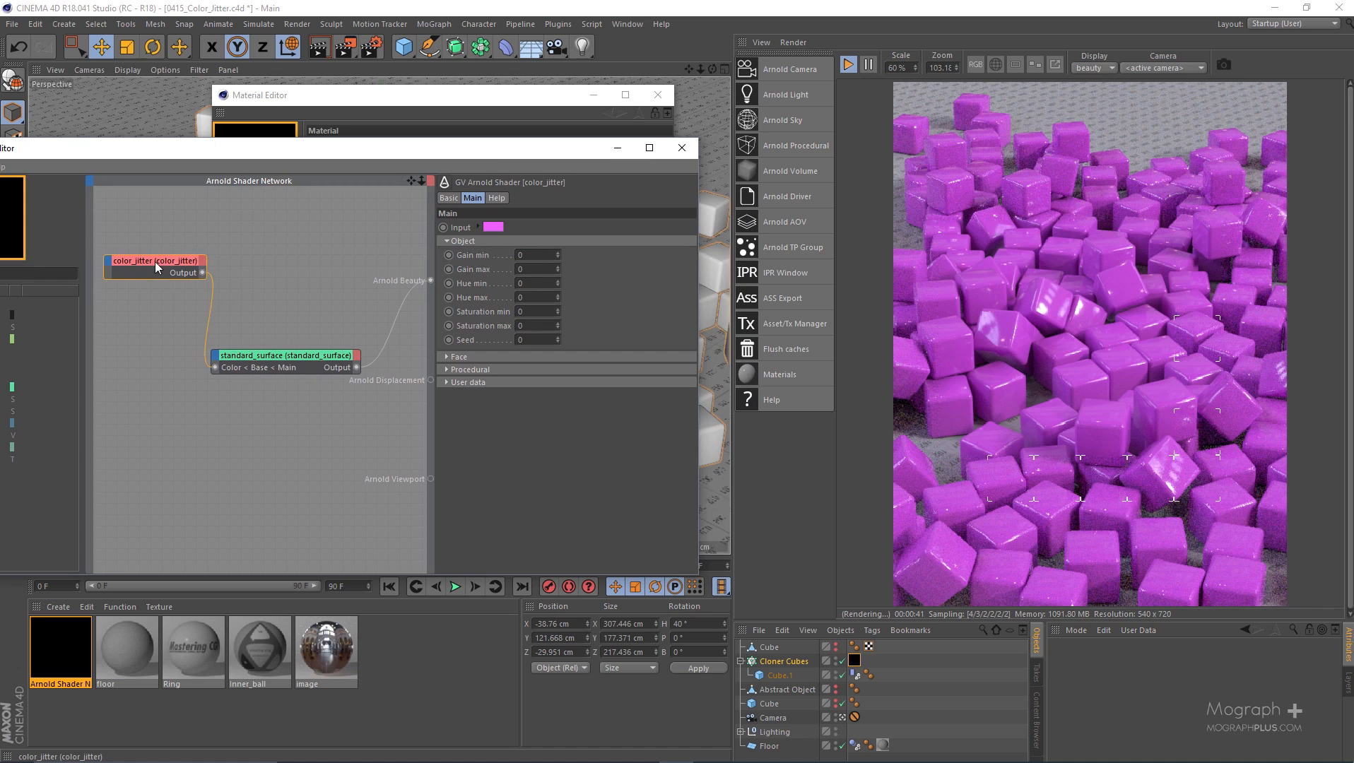
left_click(492, 227)
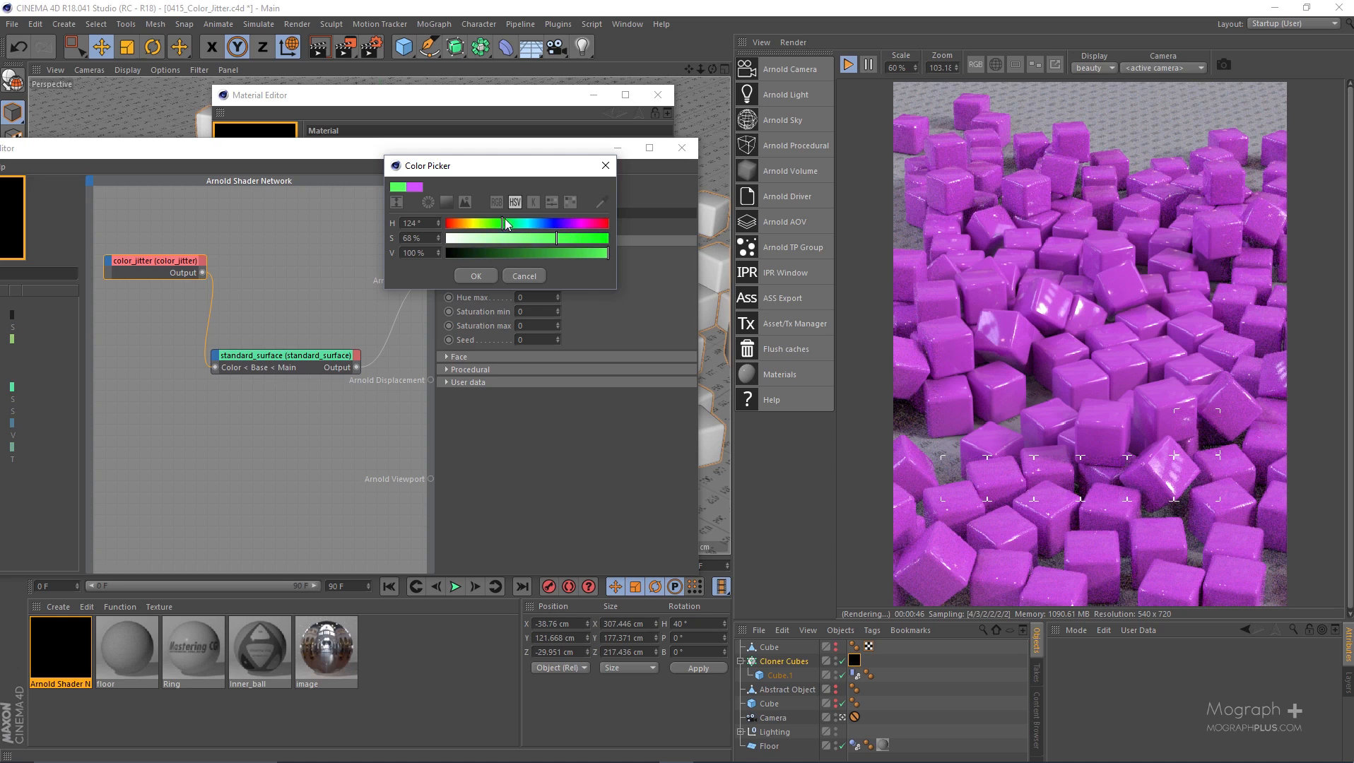
left_click_drag(504, 223, 529, 229)
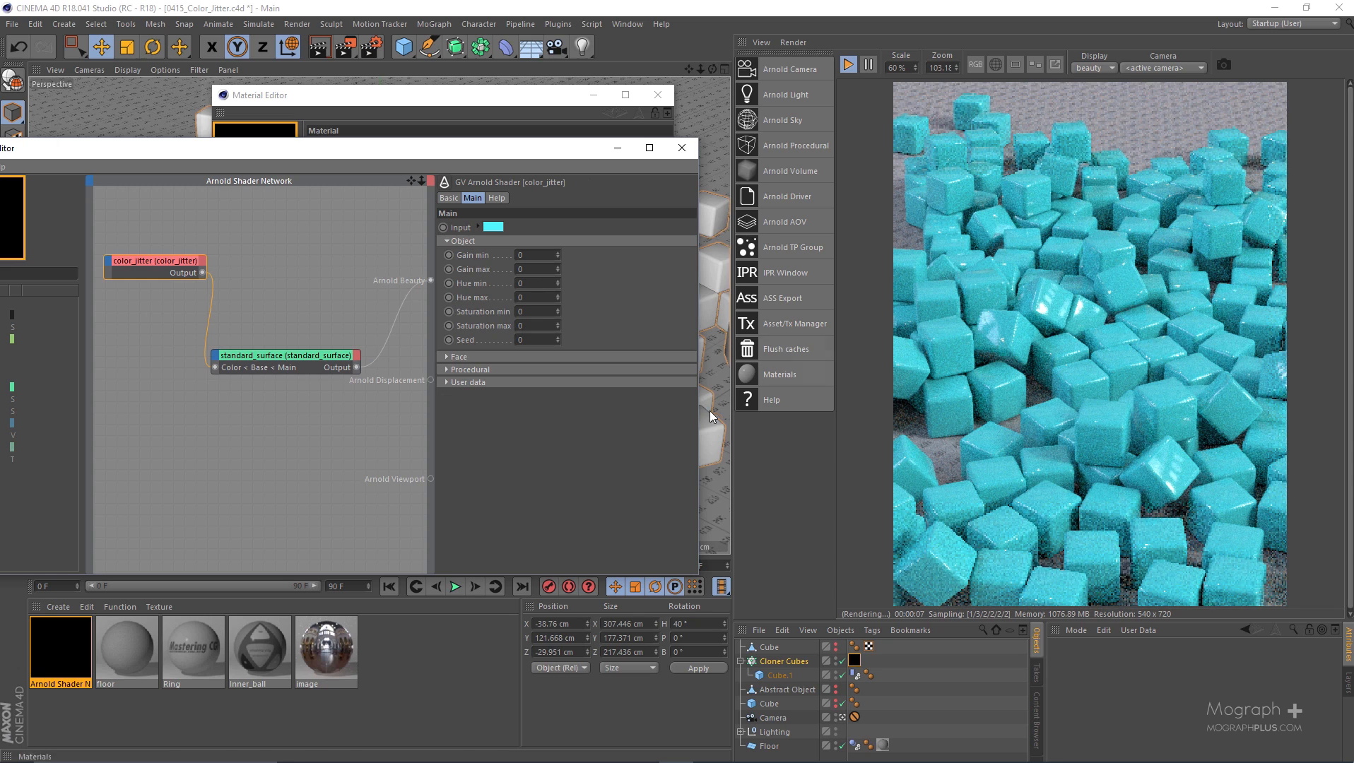
mouse_move(632, 318)
type(".3")
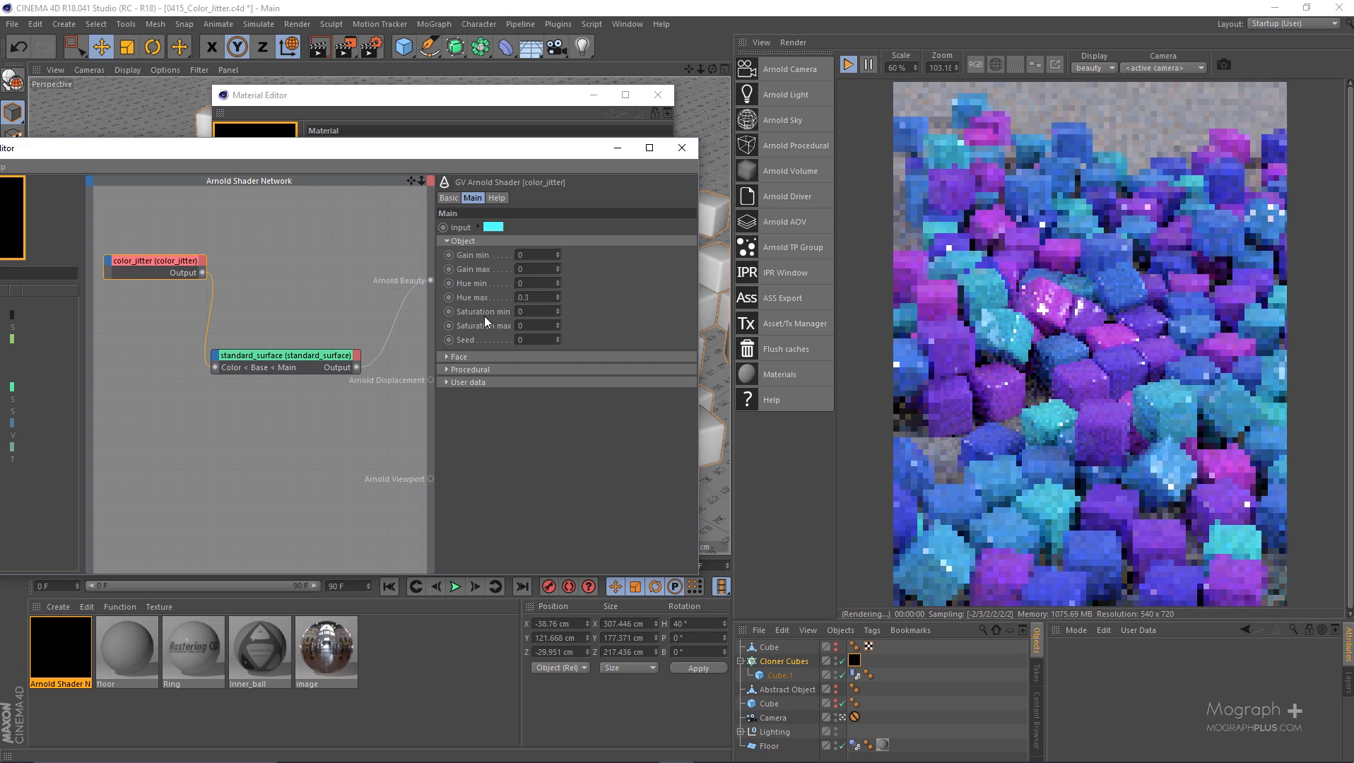
- Set the Object hue maximum to 0.4 and the seed to 10 for per-object colour variation
triple_click(523, 297)
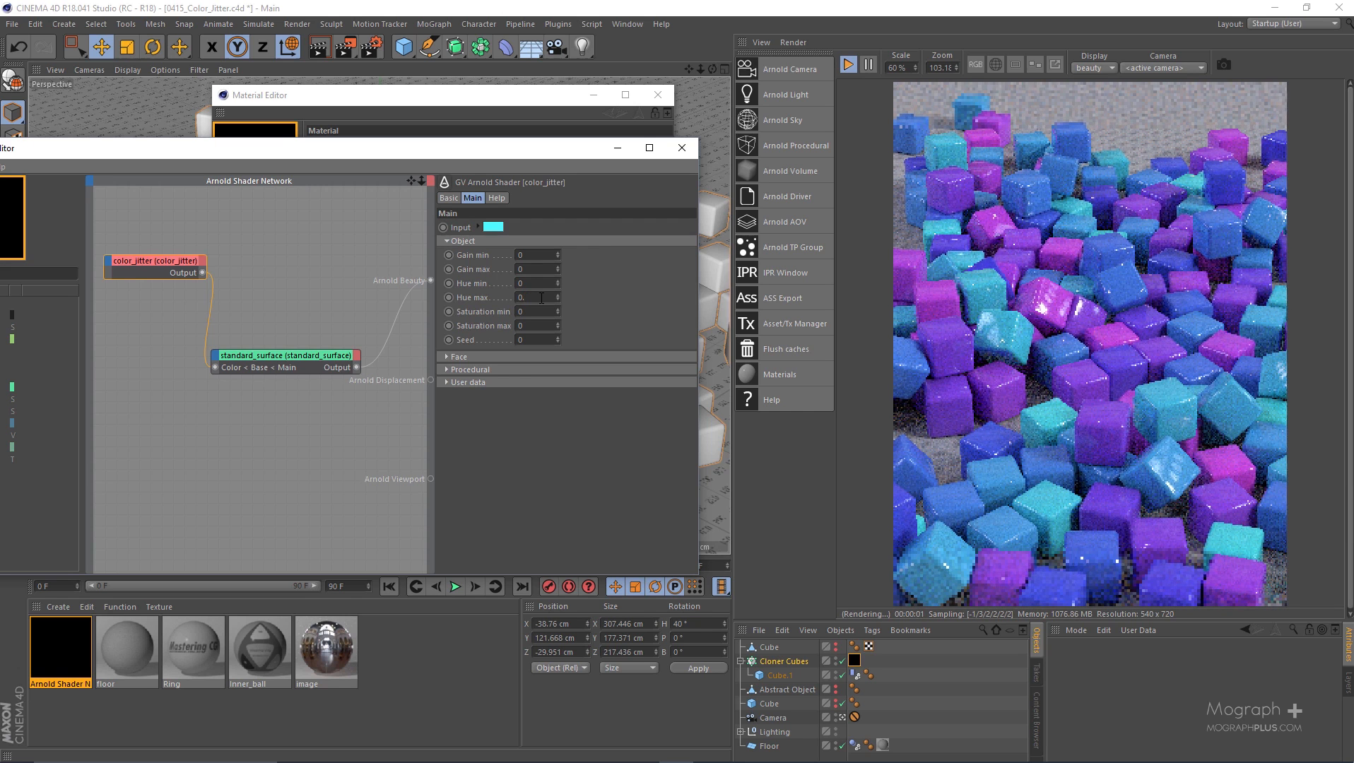
type("0.4")
left_click(537, 340)
type("5")
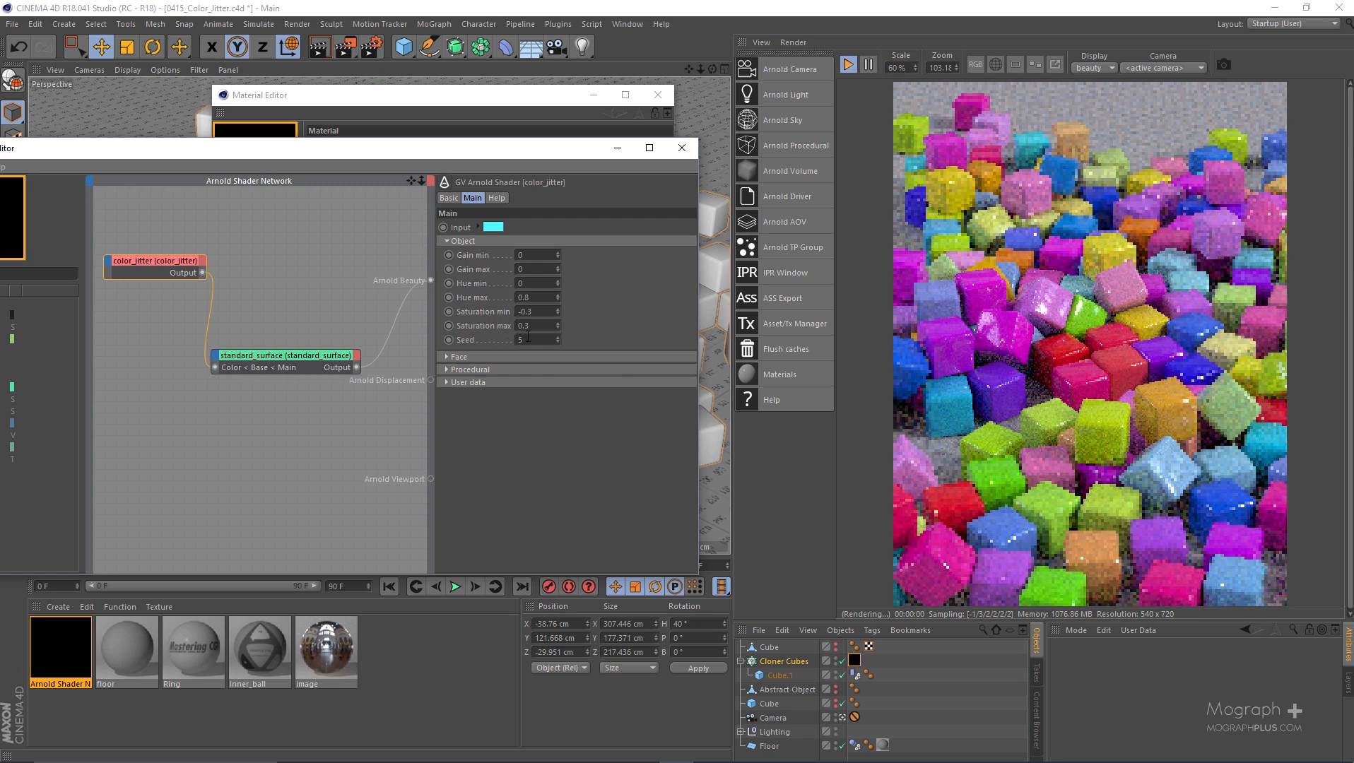
type("10")
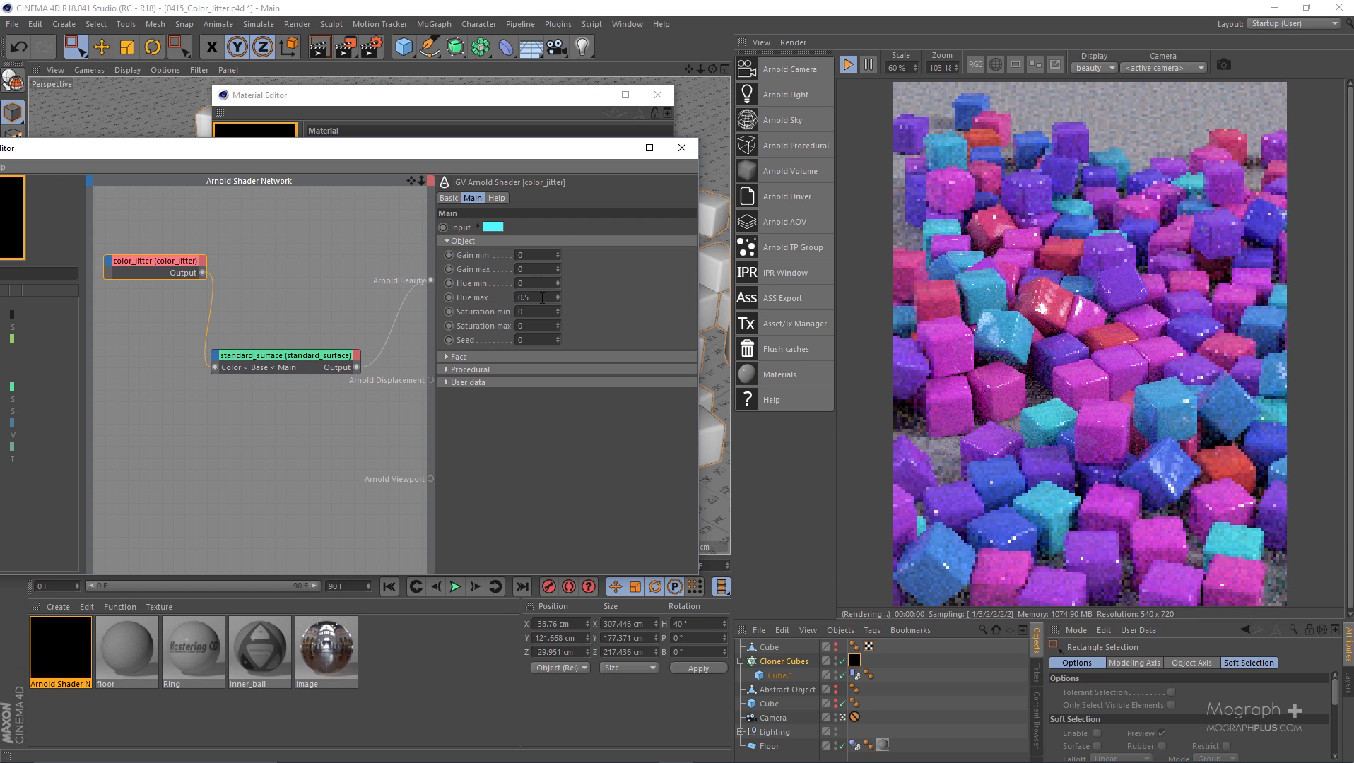
- Hide Cloner Cubes, show the single Cube and restart the IPR to render it alone
left_click(527, 297)
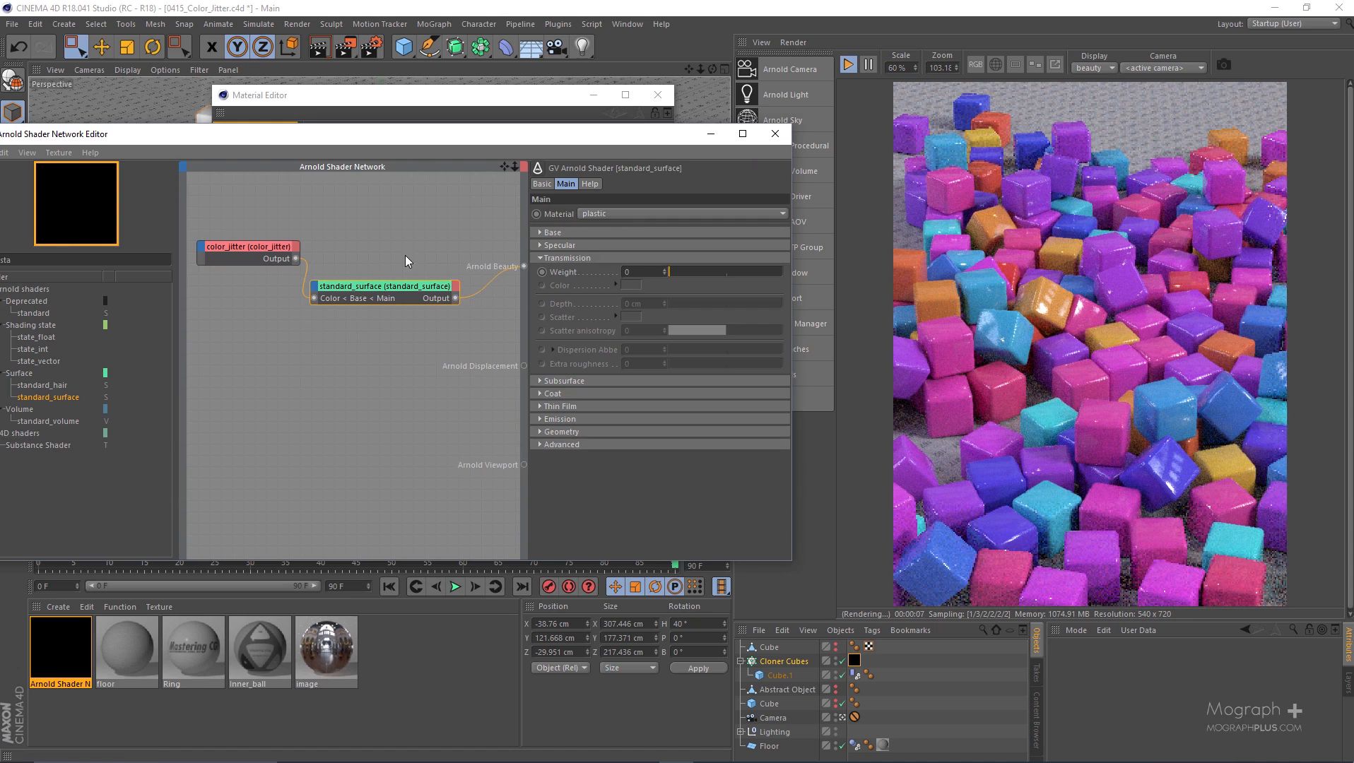
left_click(248, 246)
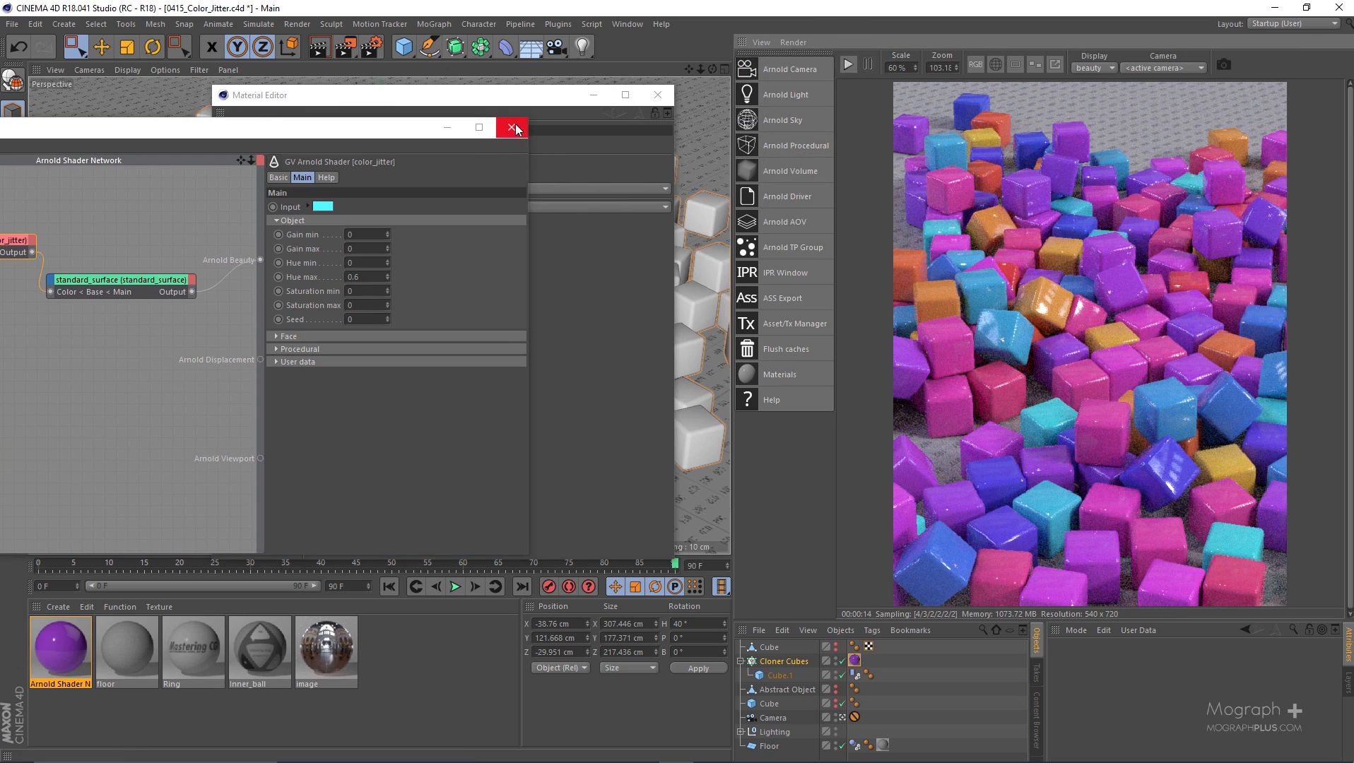
left_click(513, 127)
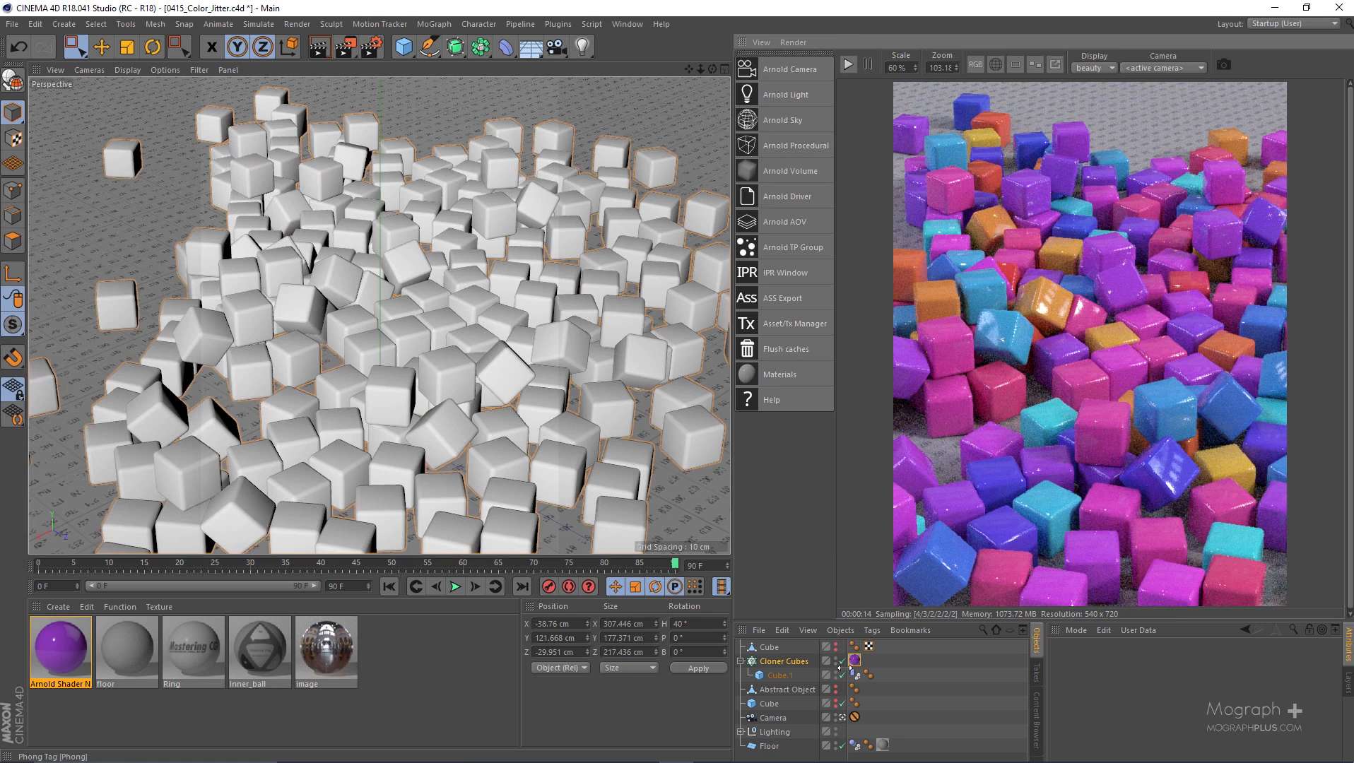
left_click(830, 647)
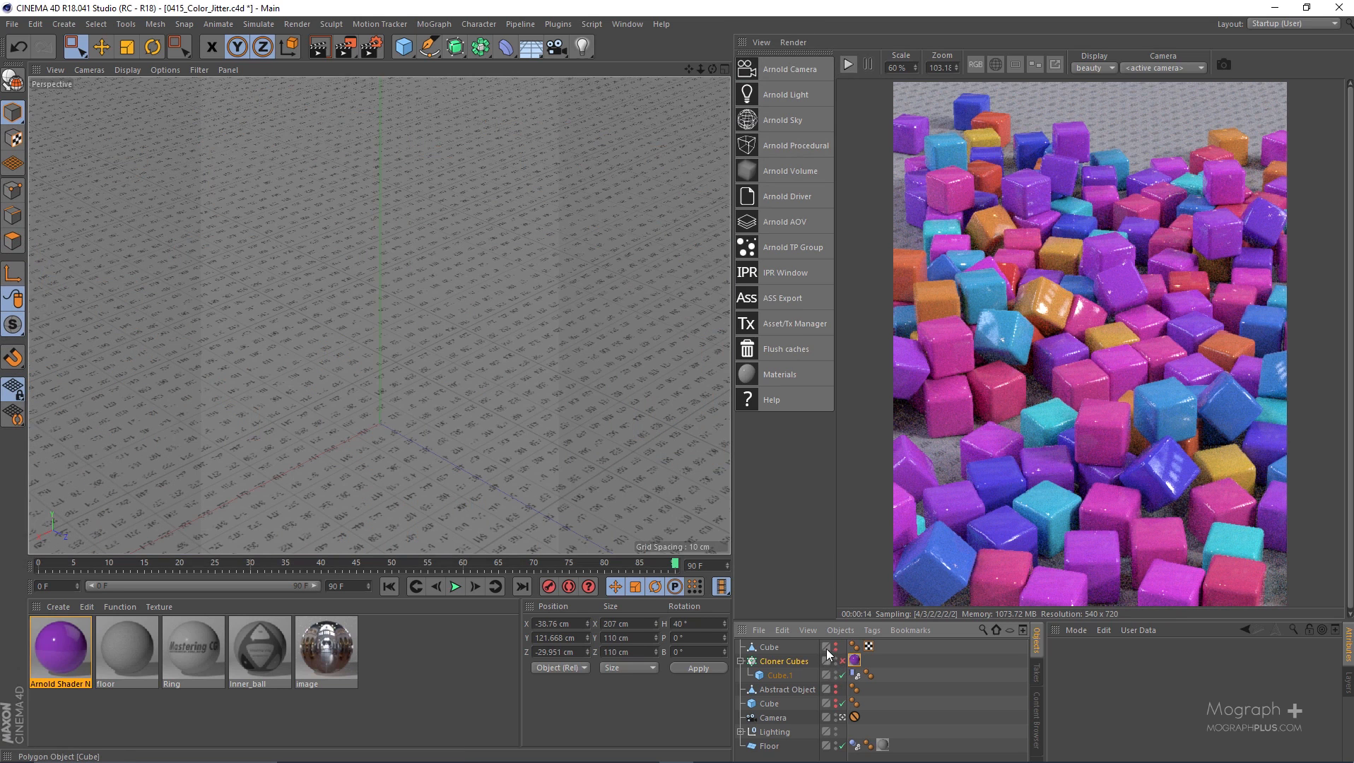
left_click(767, 647)
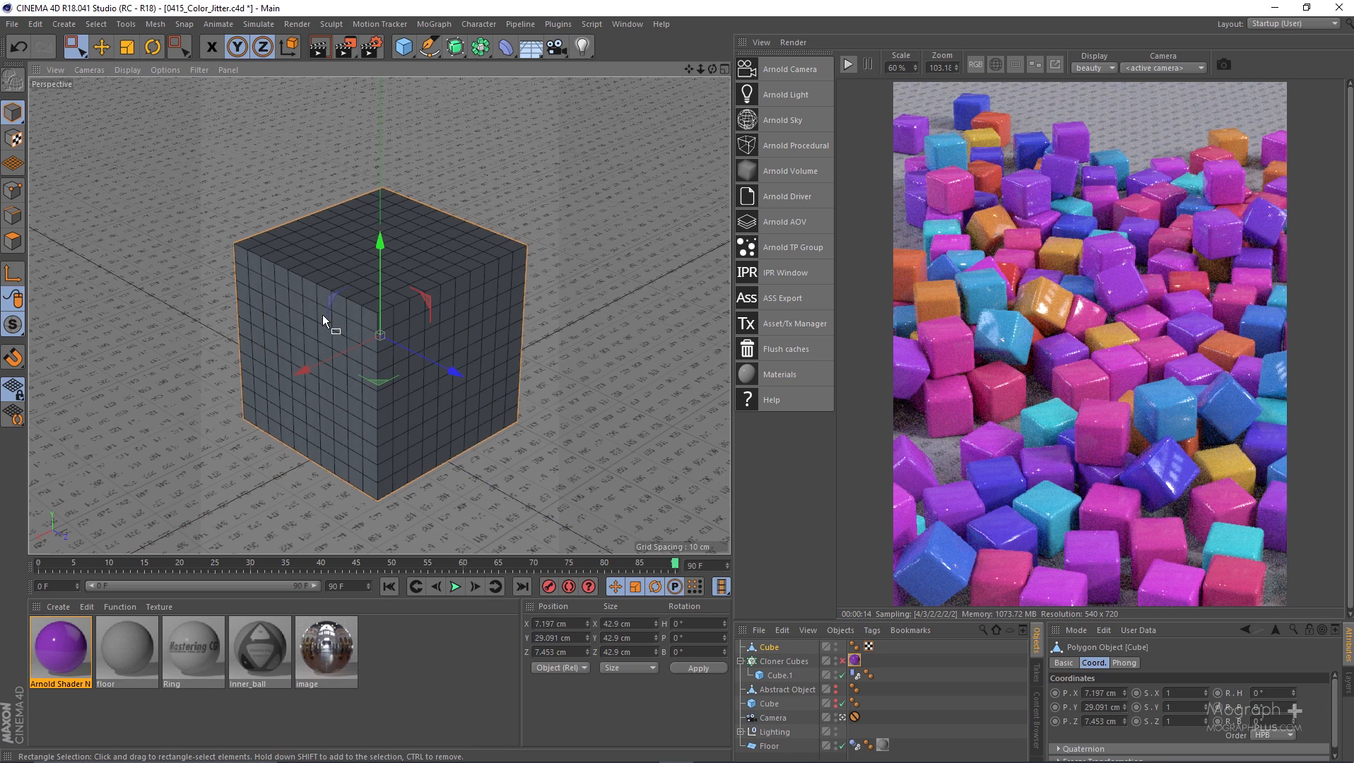
mouse_move(392, 239)
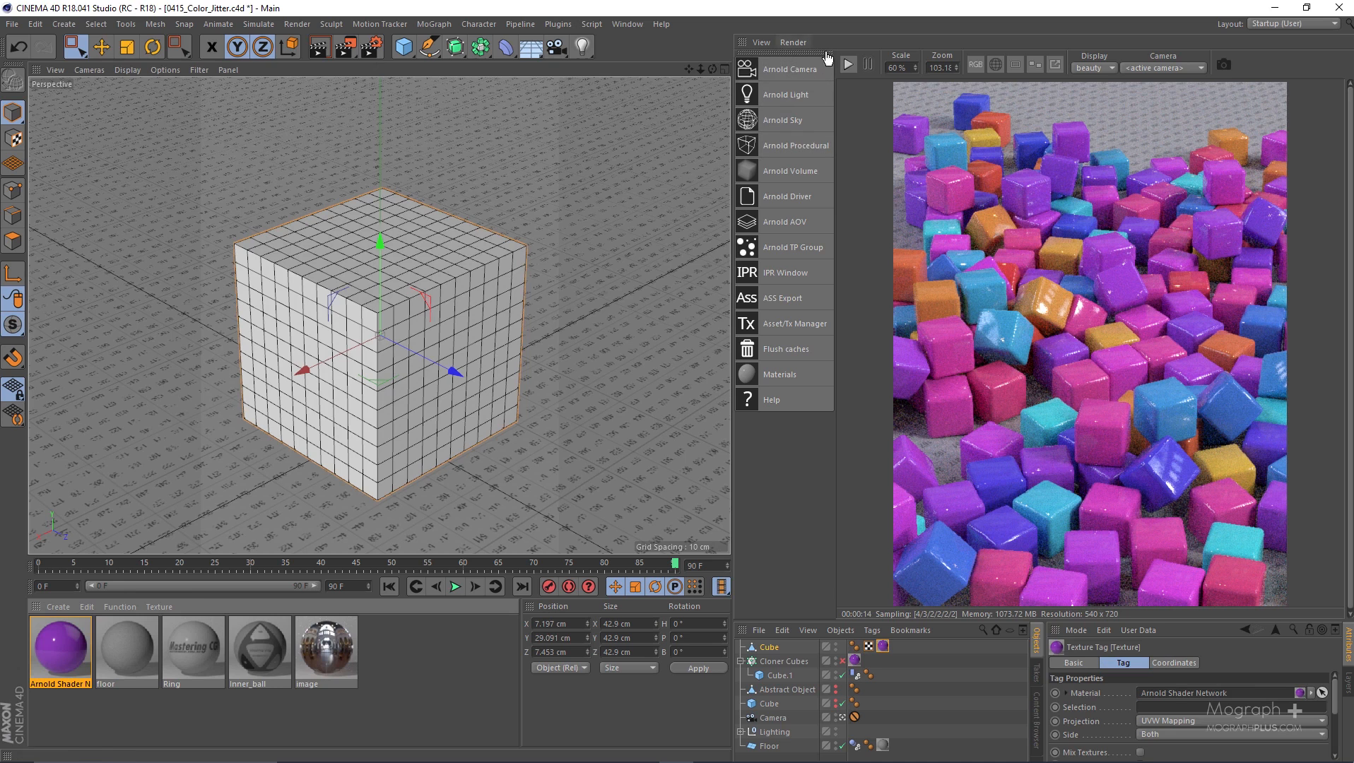
left_click(847, 64)
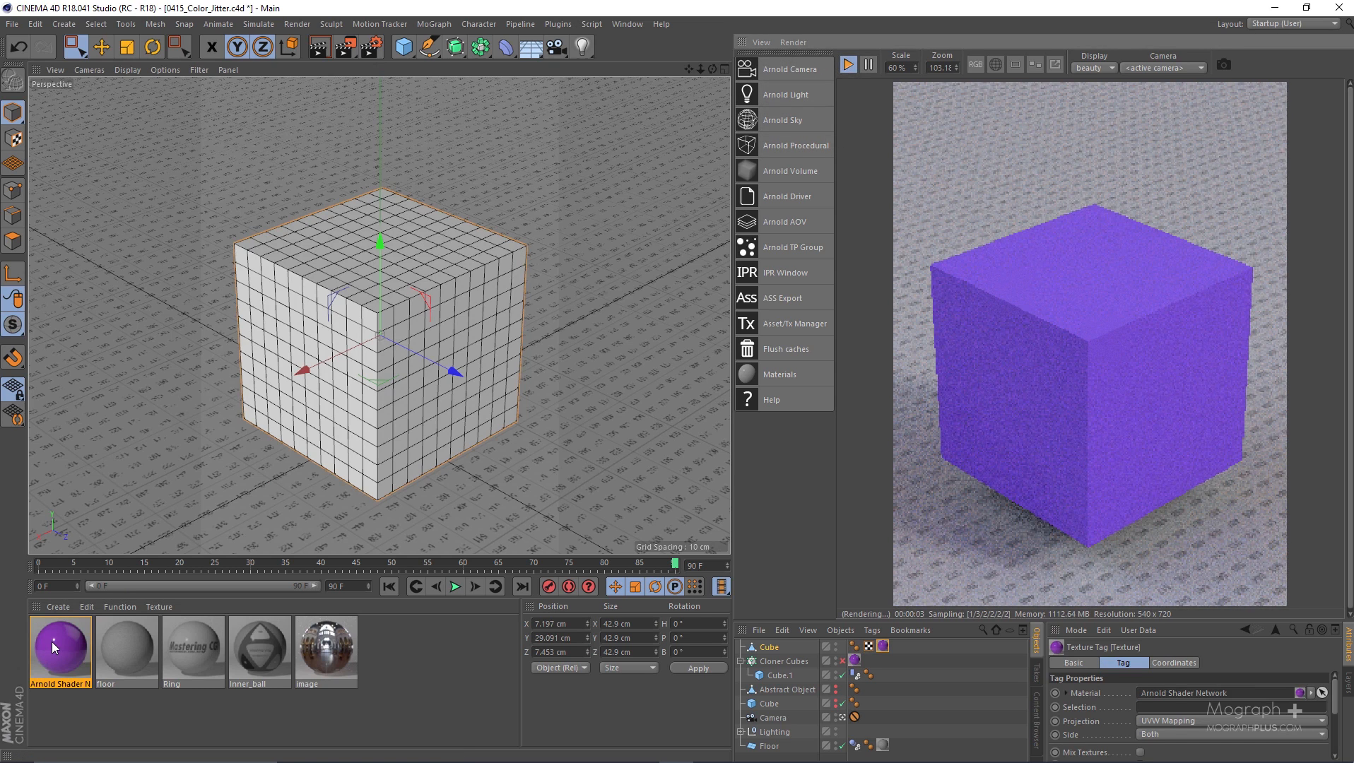
- Reopen the material's shader network and return to the color_jitter settings
double_click(60, 652)
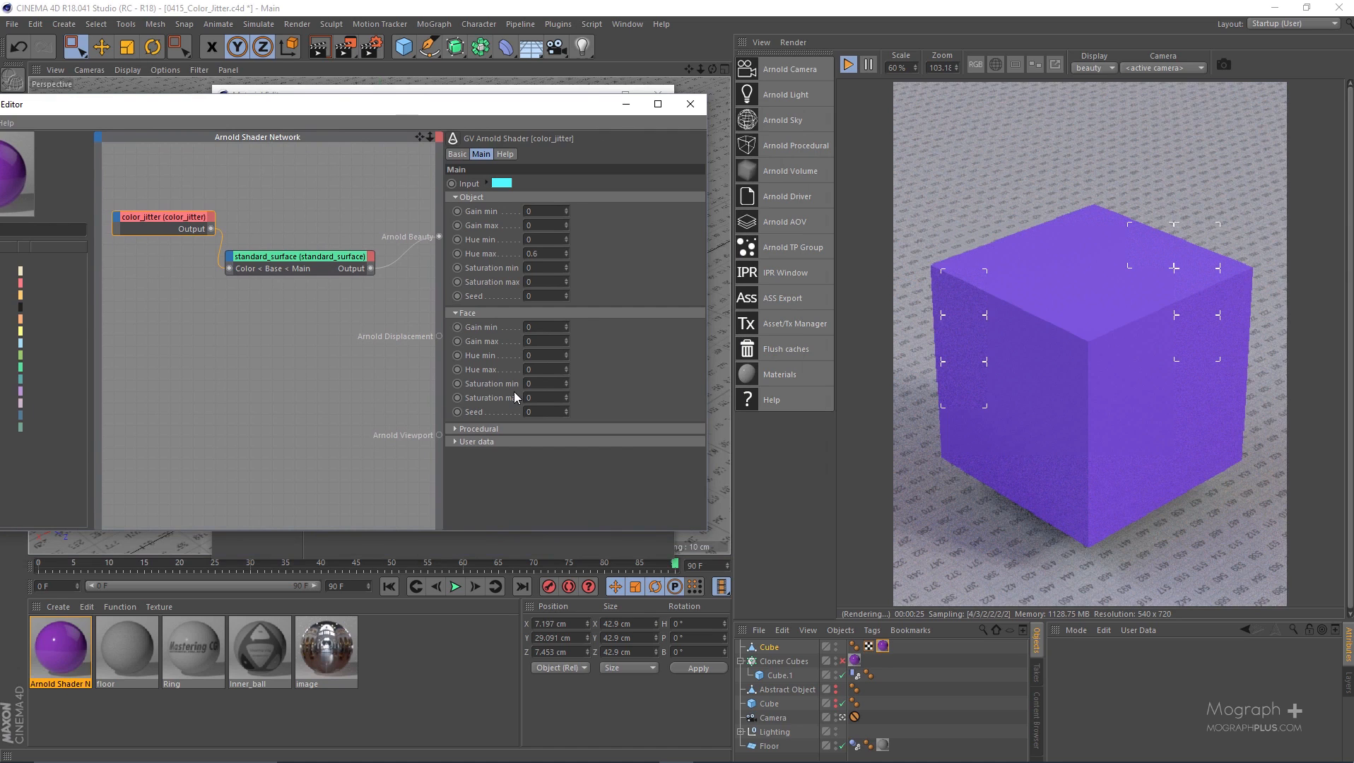
mouse_move(777, 439)
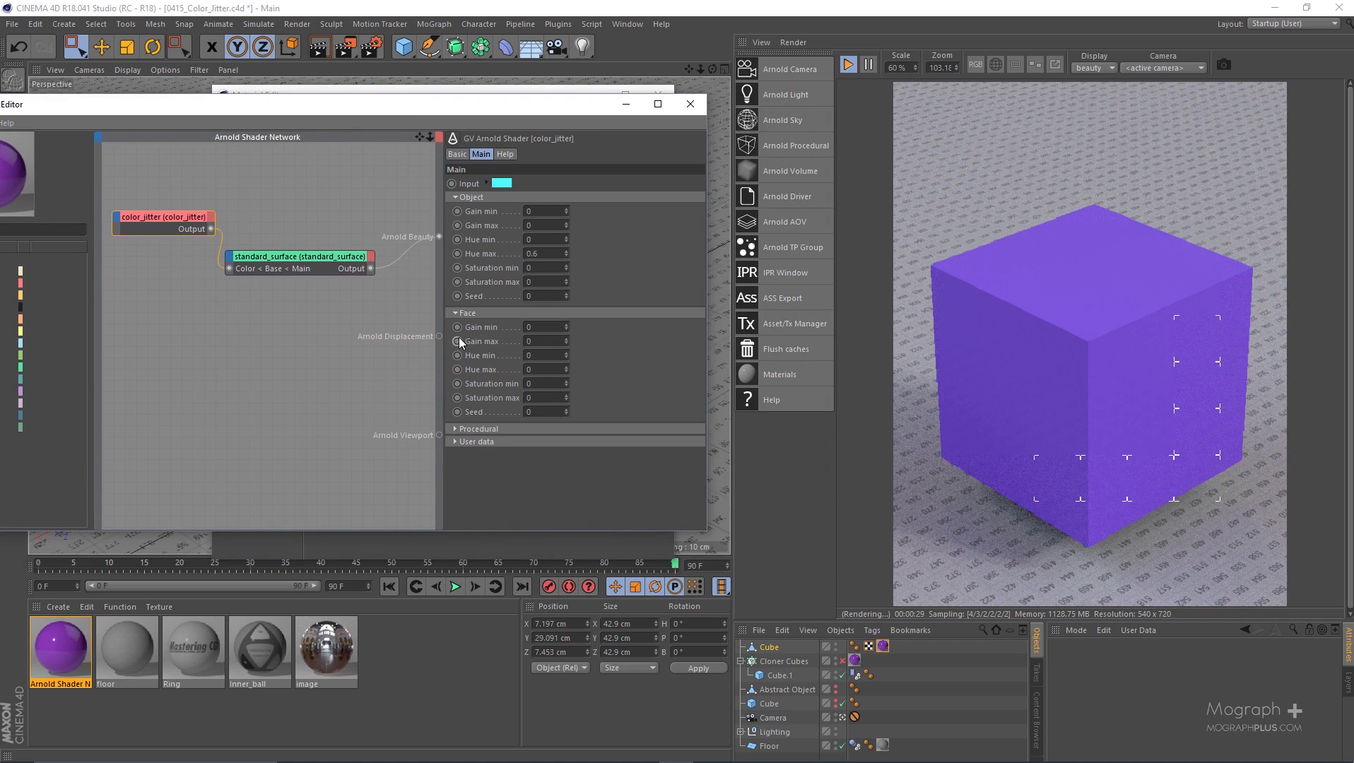
left_click(298, 256)
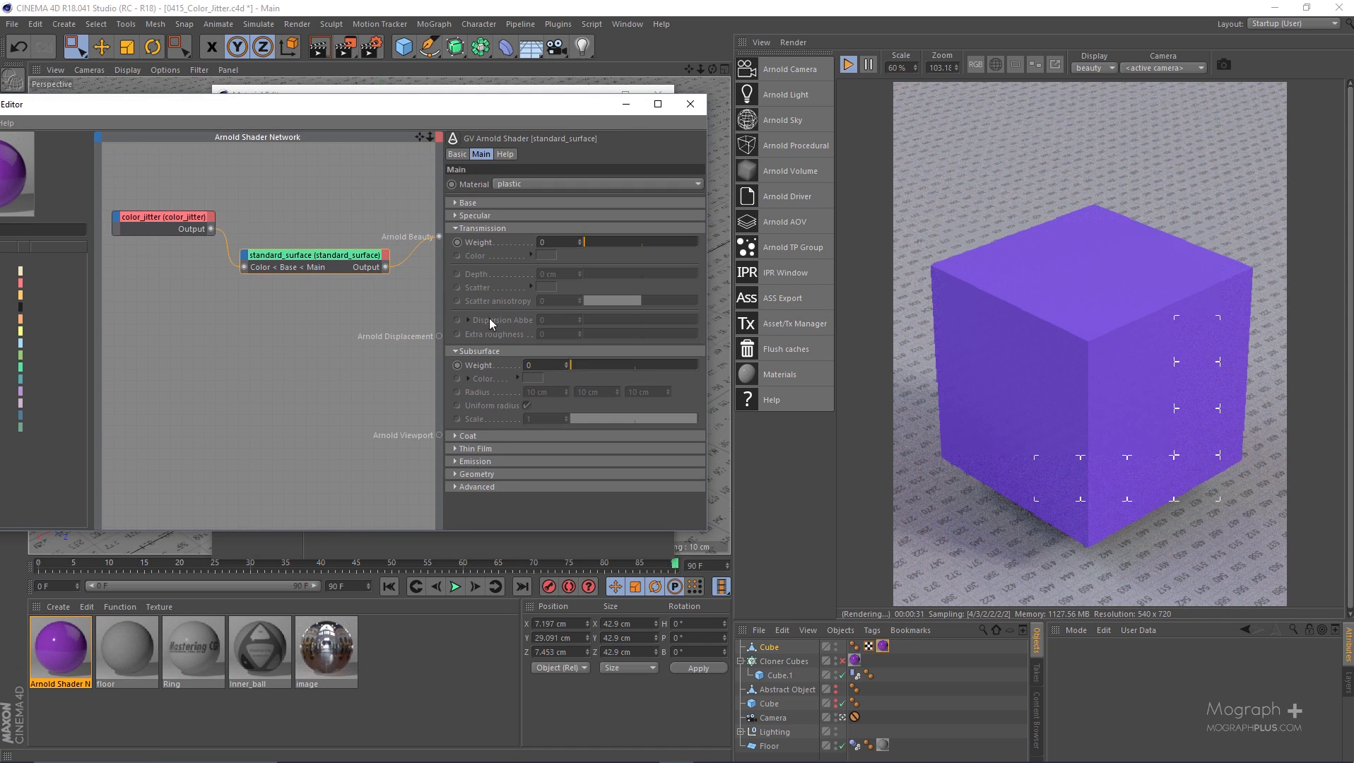
left_click(164, 217)
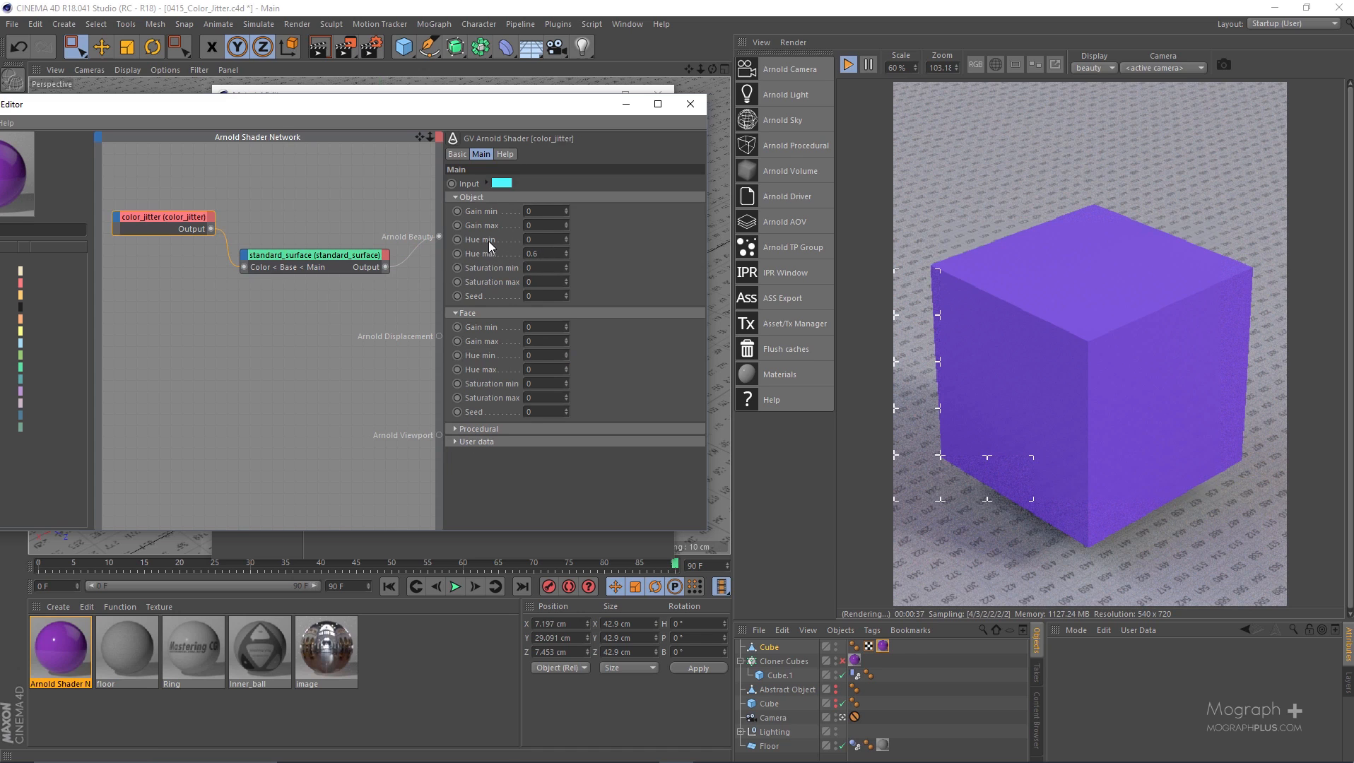
mouse_move(536, 208)
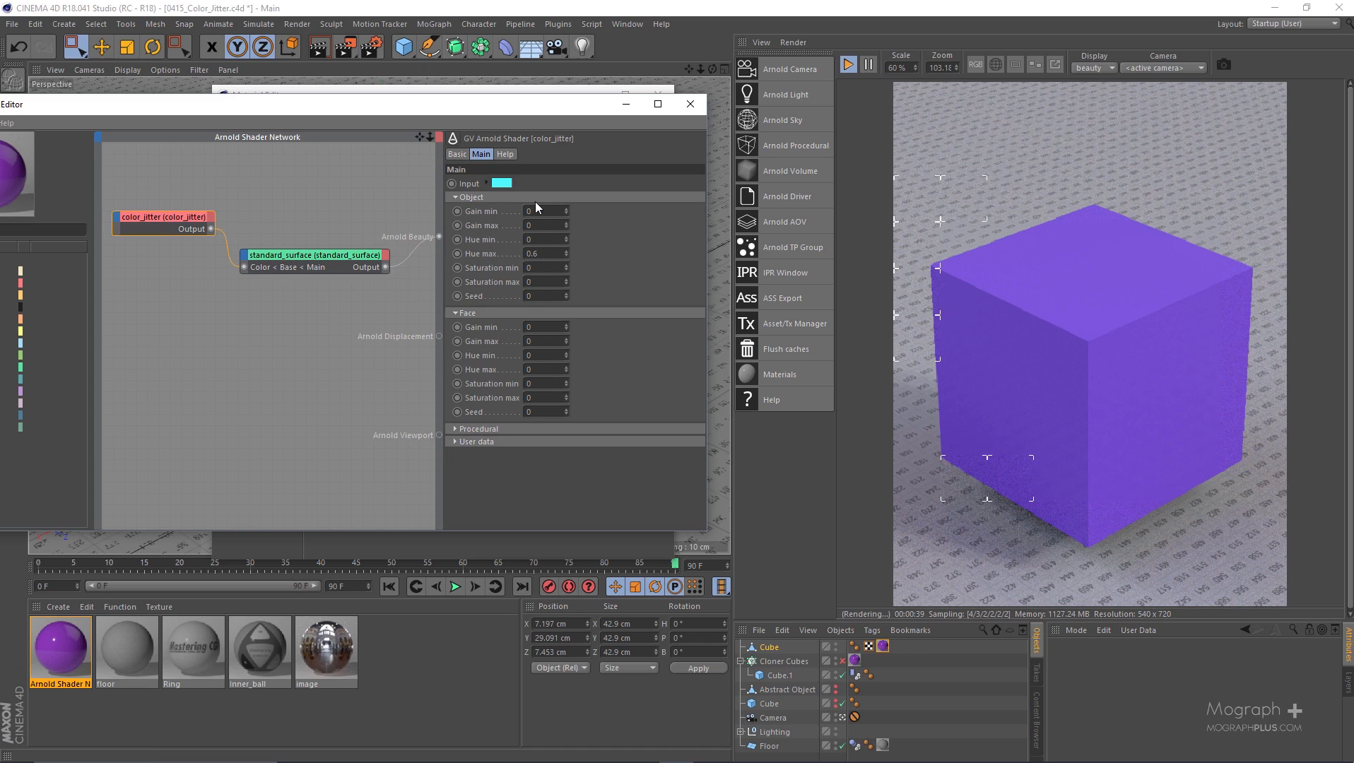
mouse_move(877, 318)
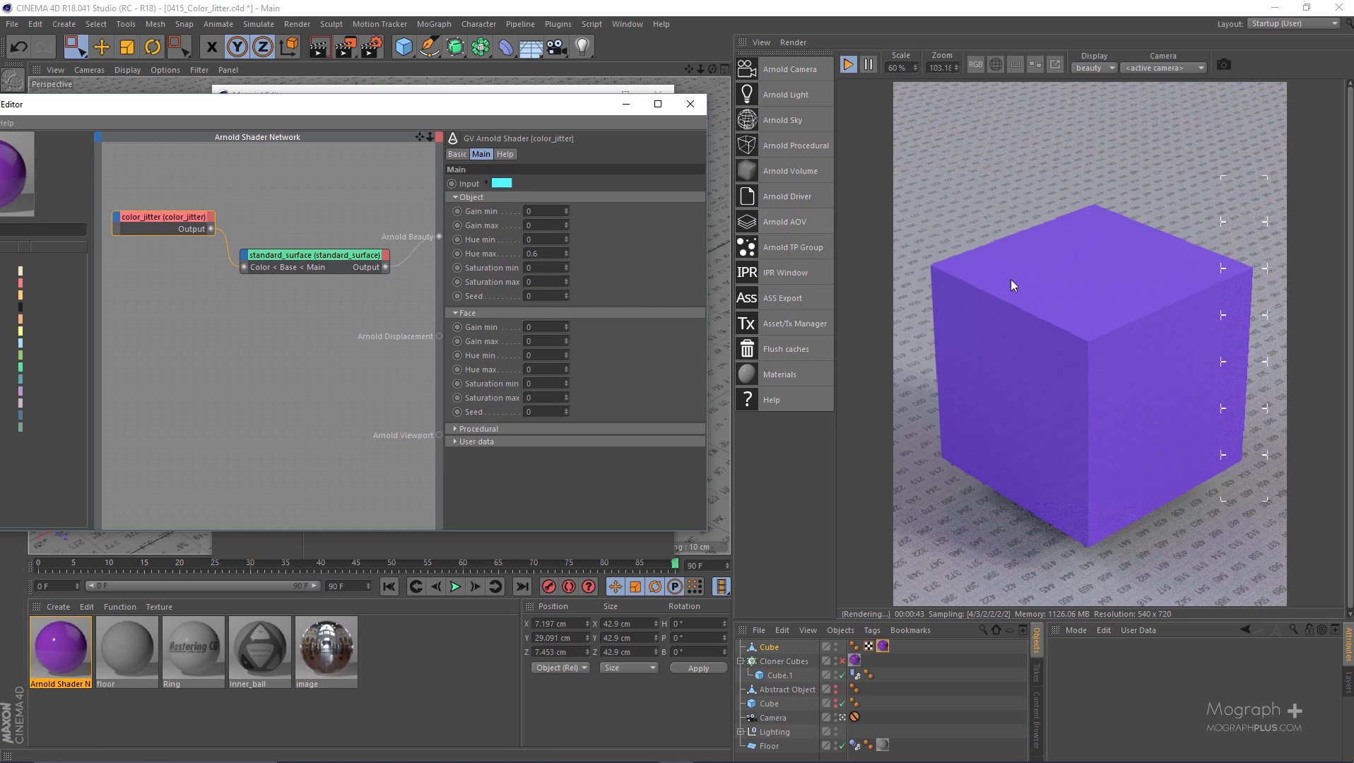
mouse_move(574, 244)
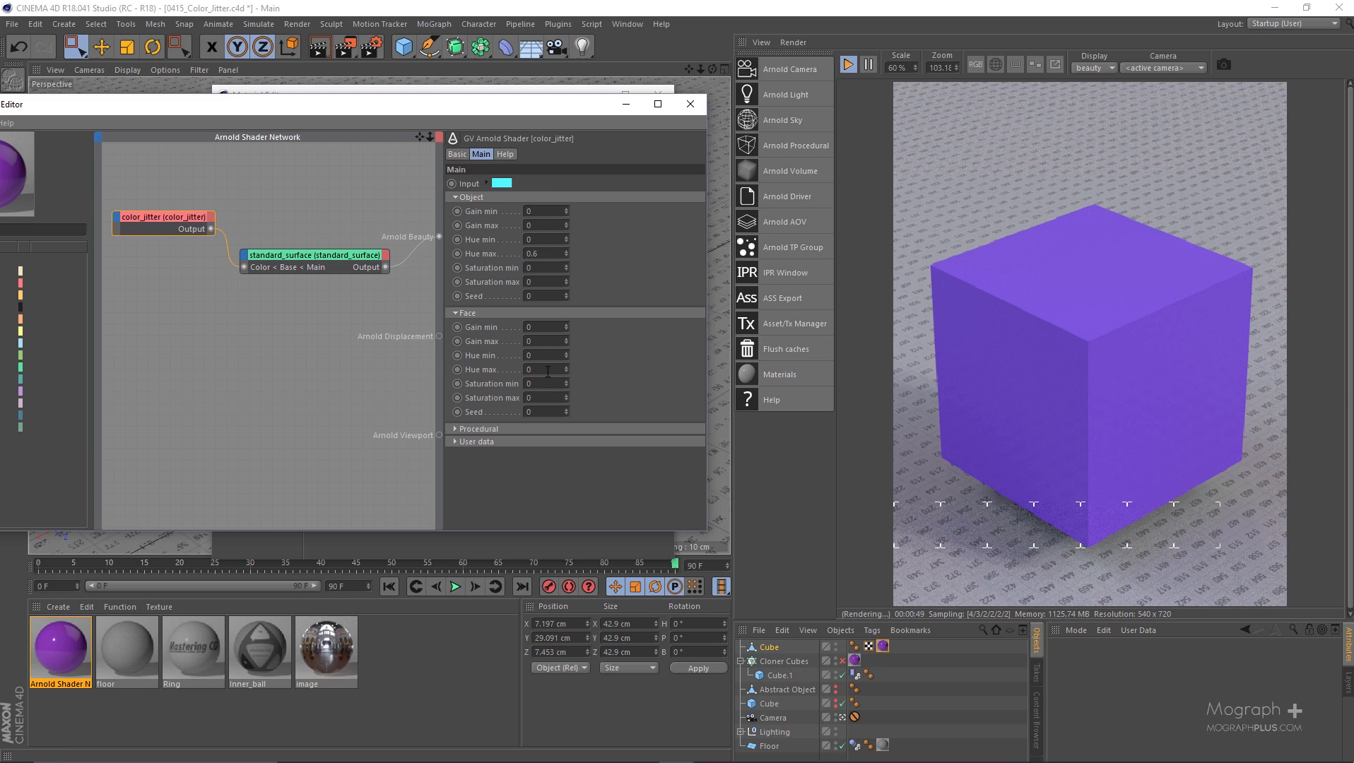
- Set the Face hue range to -0.2 to 0.5 for per-face colour randomization
triple_click(539, 369)
type("1")
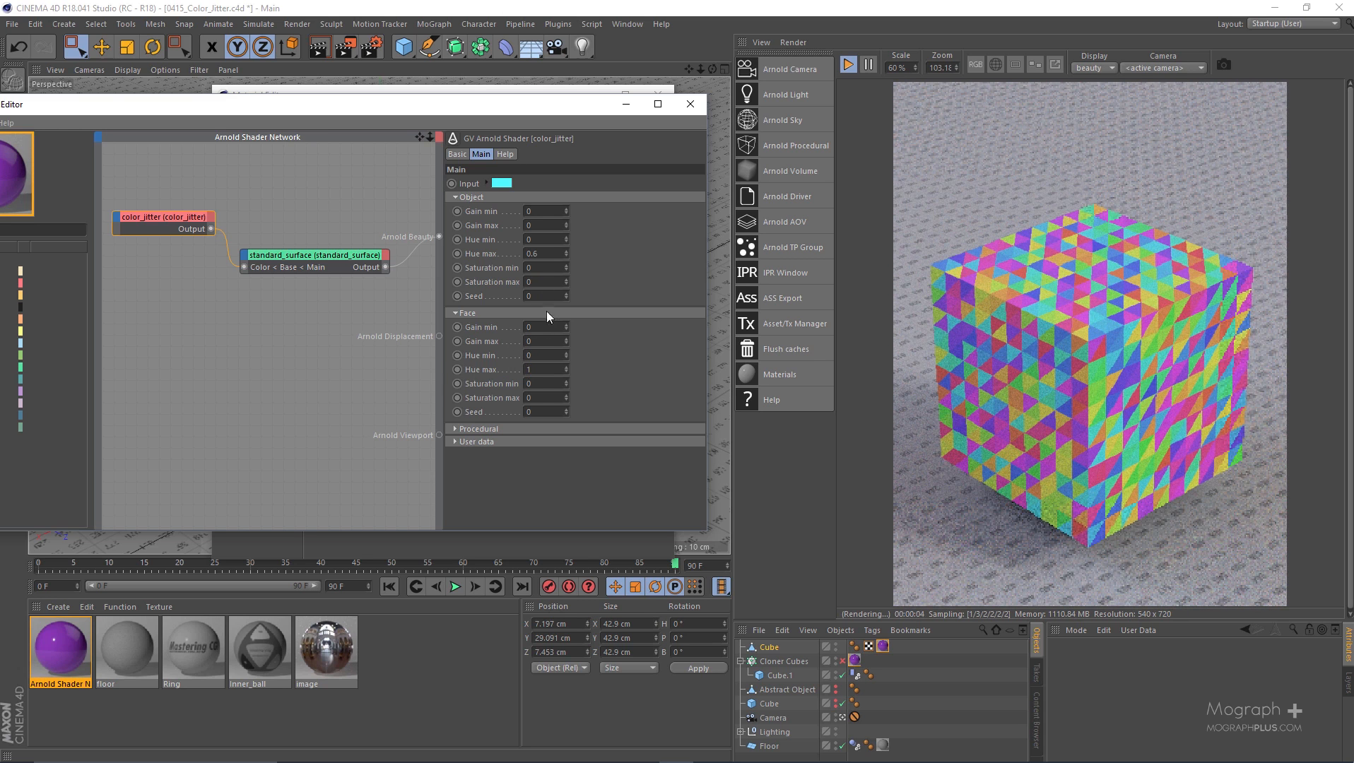
triple_click(527, 369)
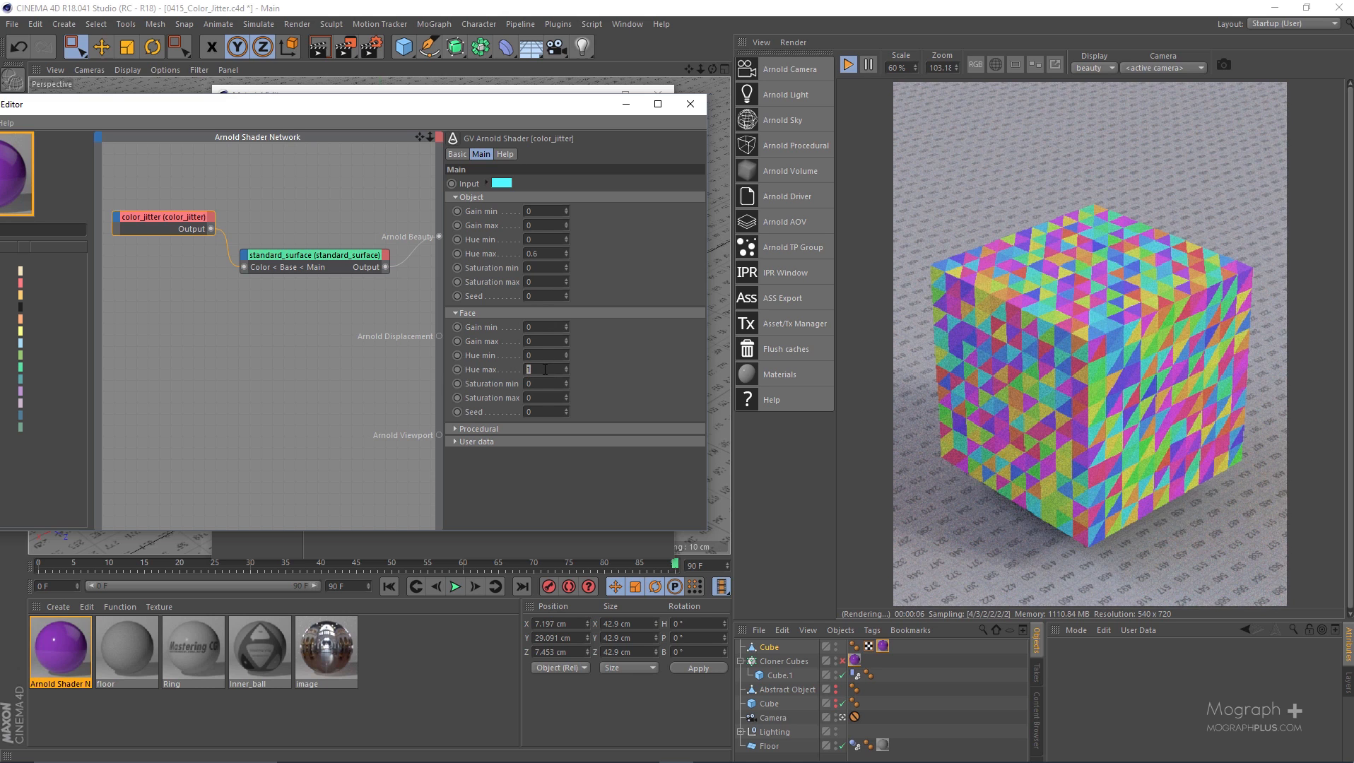
type("0.2")
type(".5")
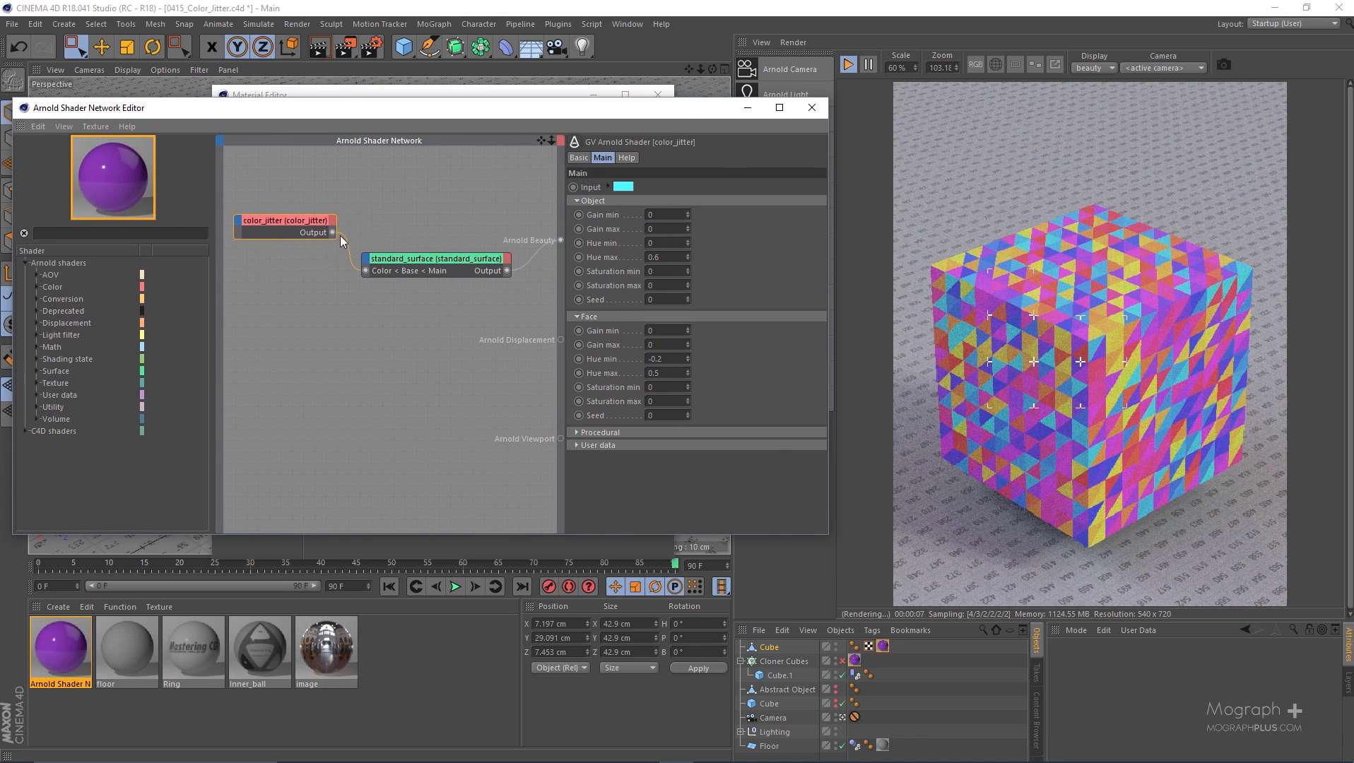
mouse_move(267, 229)
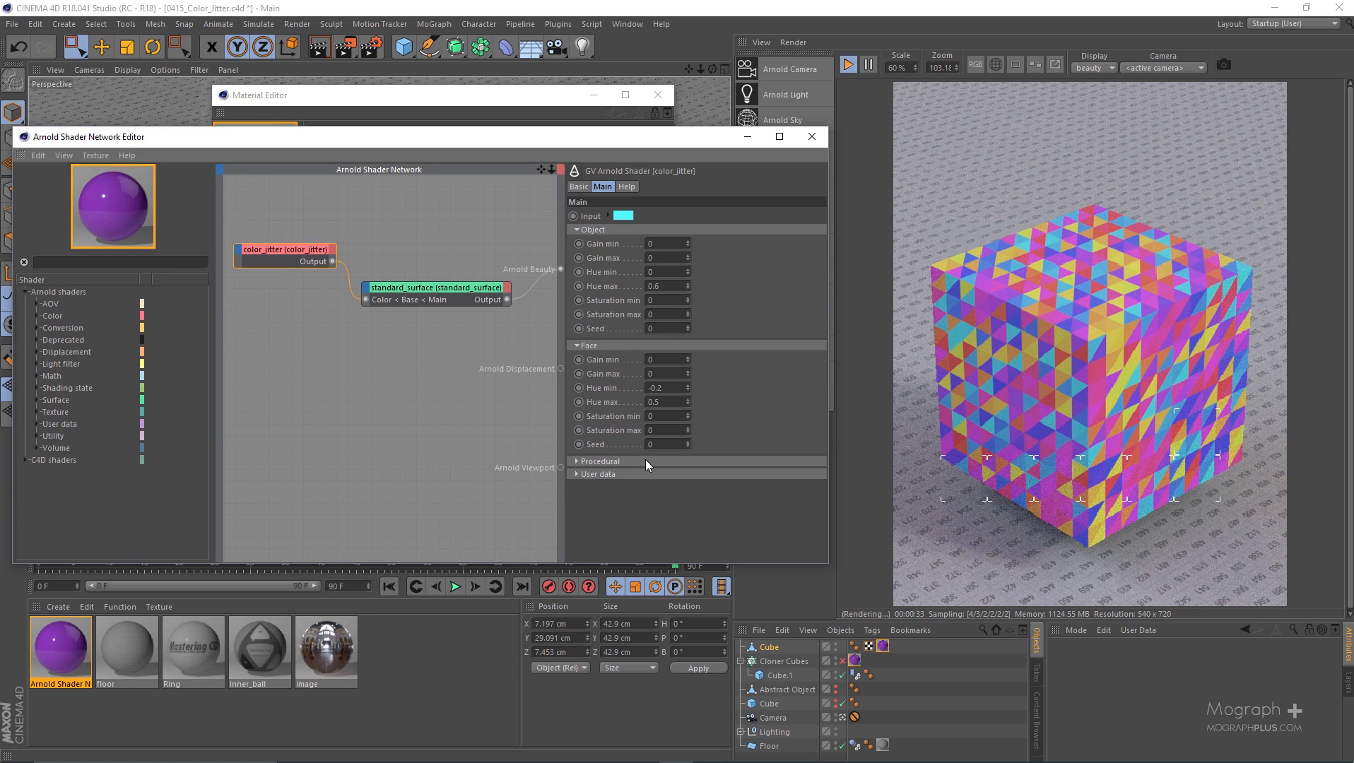
mouse_move(616, 489)
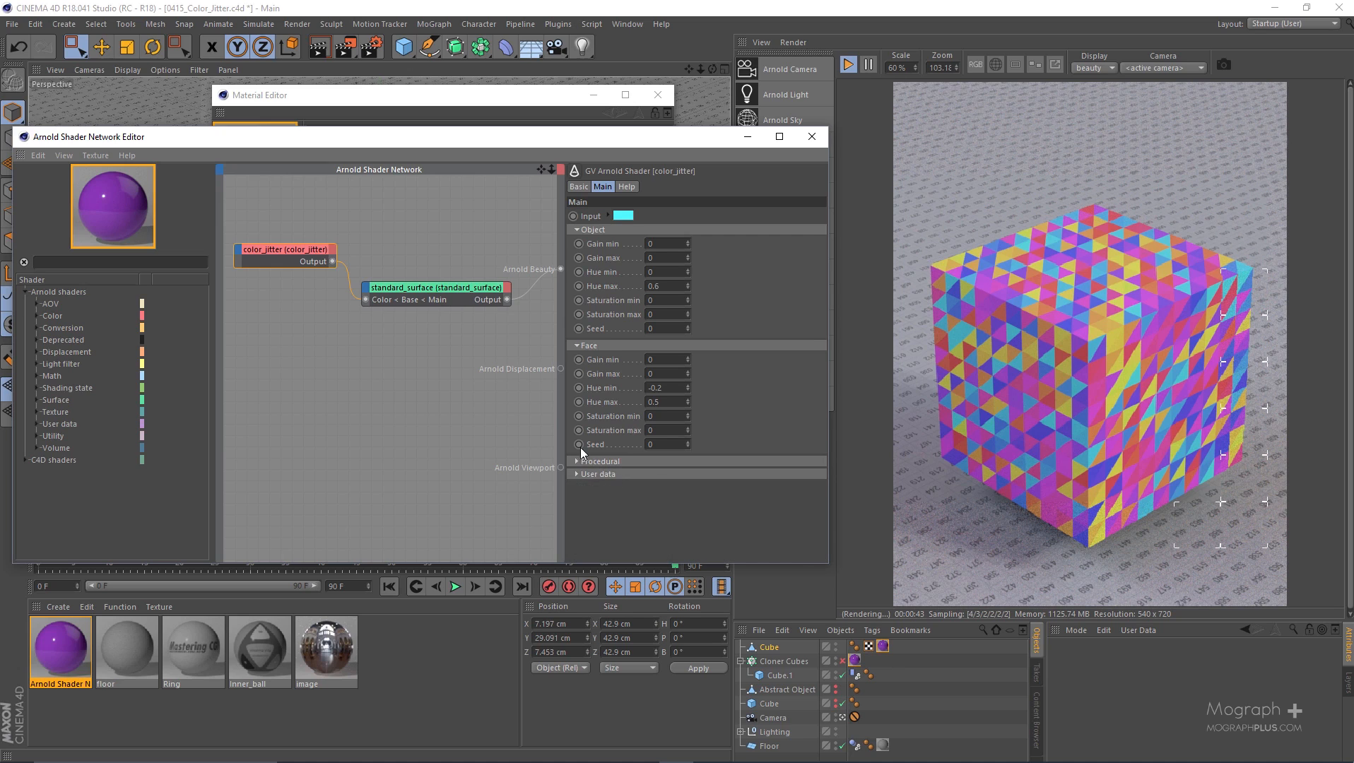
mouse_move(612, 275)
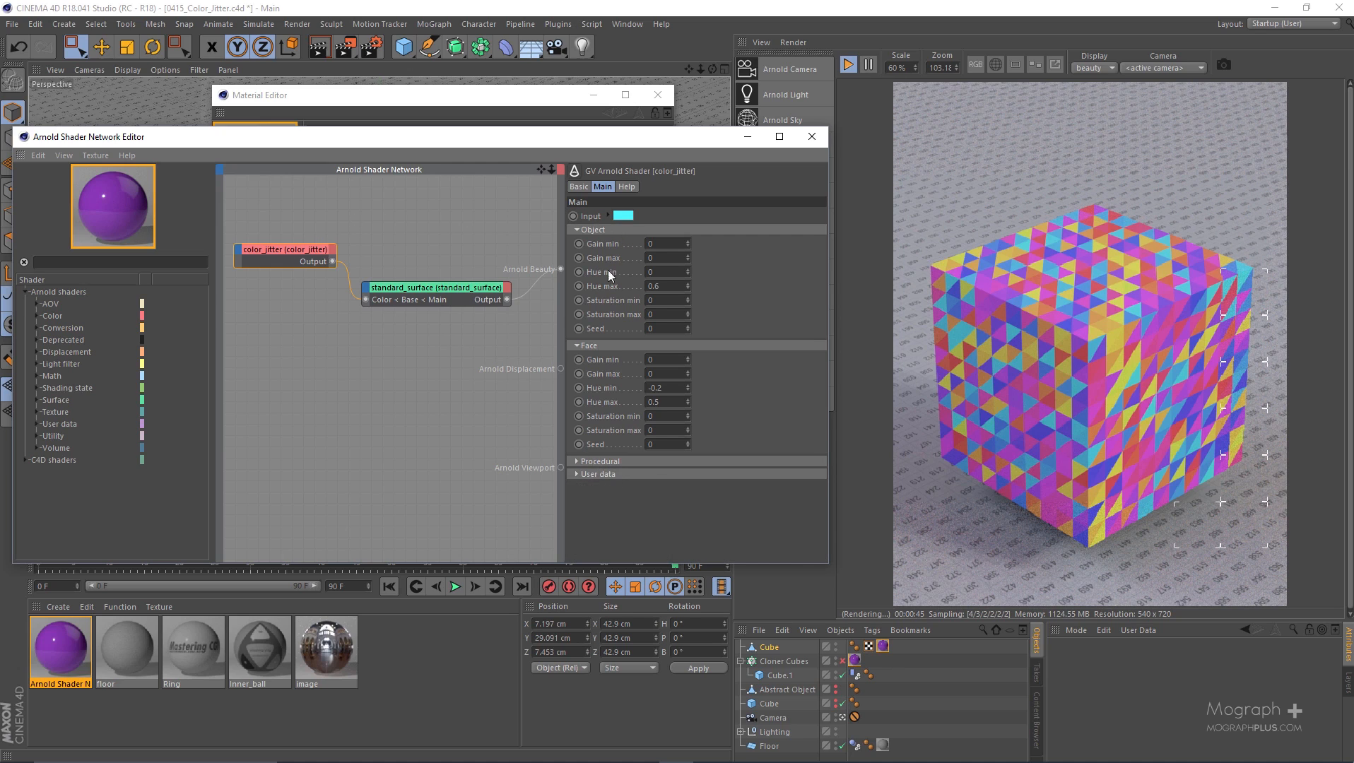